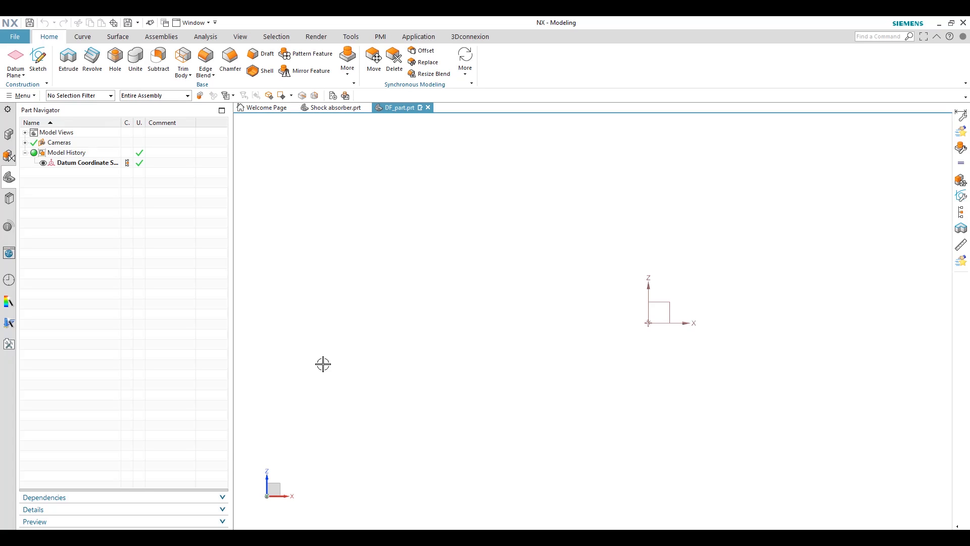
mouse_move(89, 95)
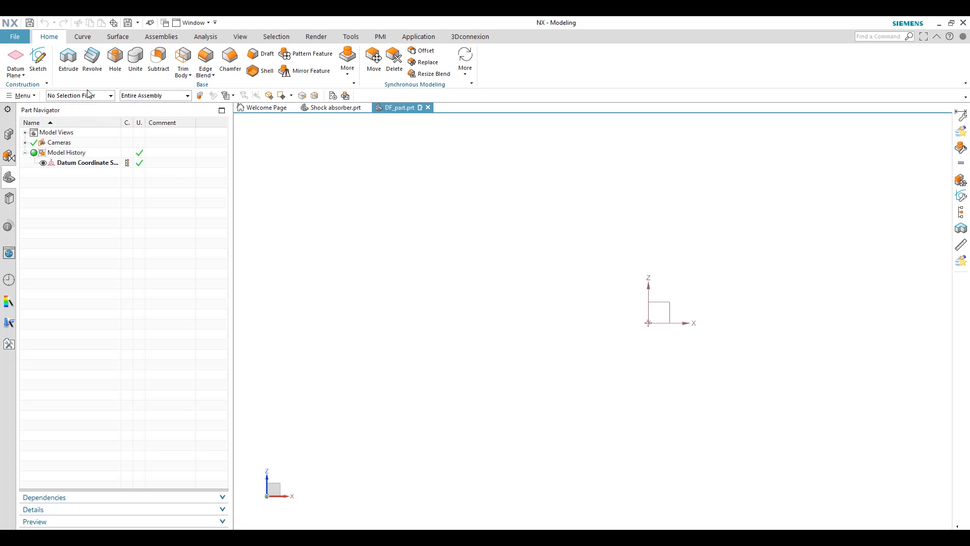
mouse_move(68, 58)
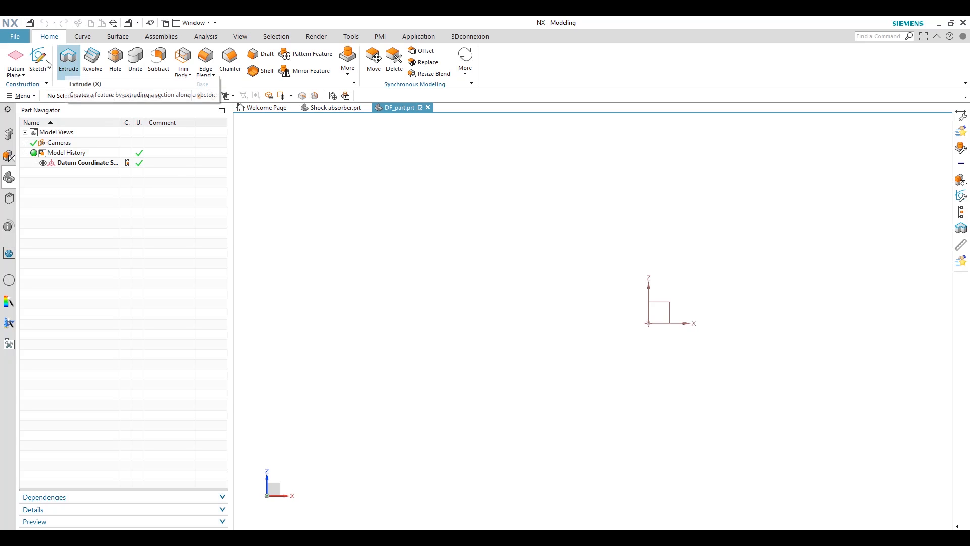
- Create a sketch on the default plane and draw a thin tilted 3-point rectangle left of the origin
left_click(38, 59)
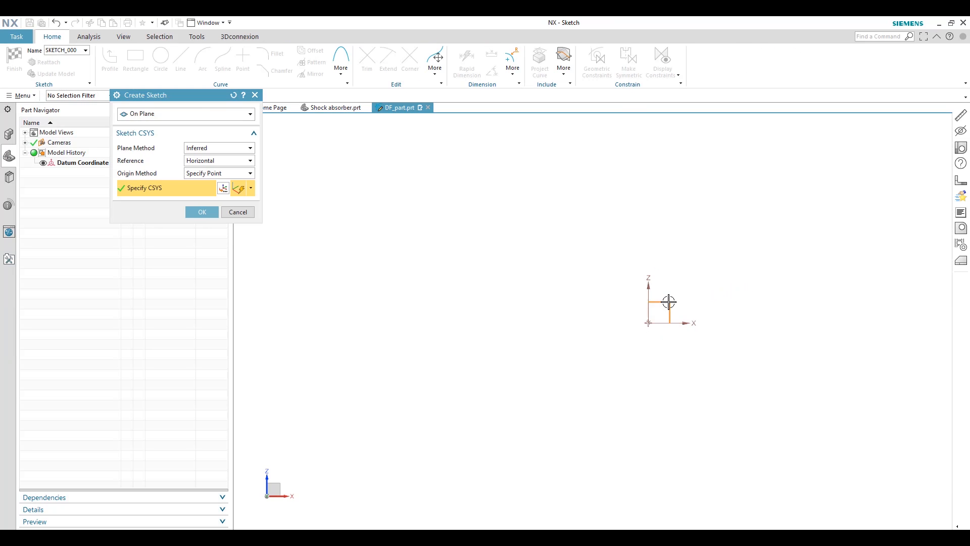
left_click(202, 212)
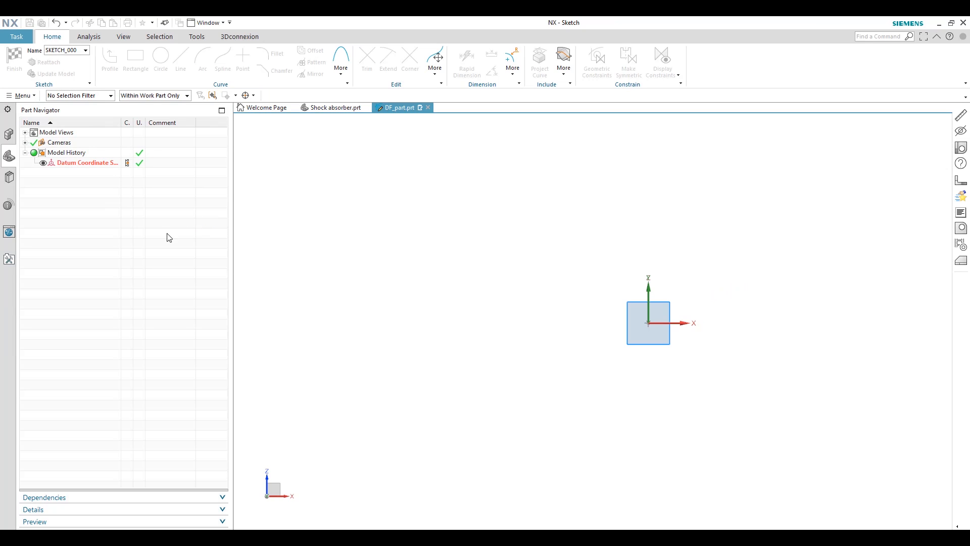
left_click(109, 59)
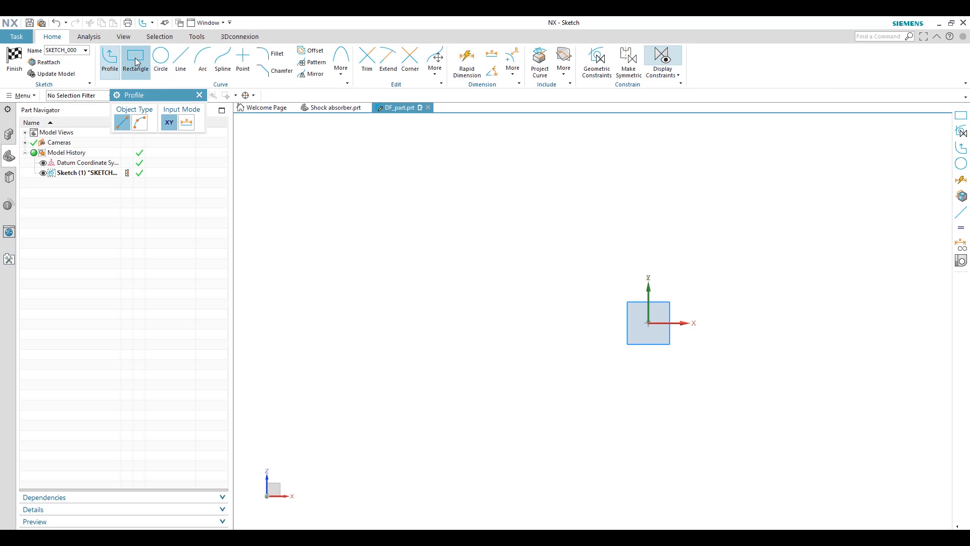
left_click(135, 59)
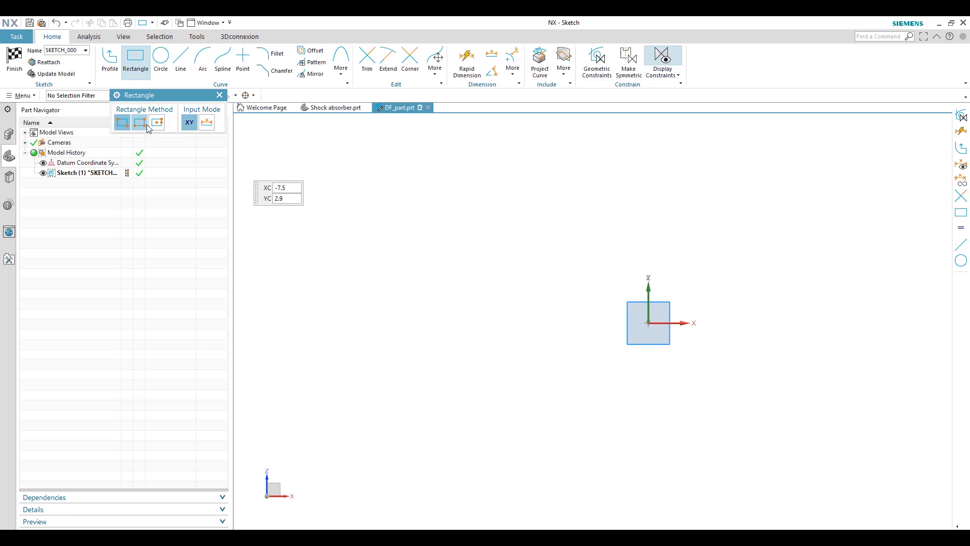
mouse_move(501, 308)
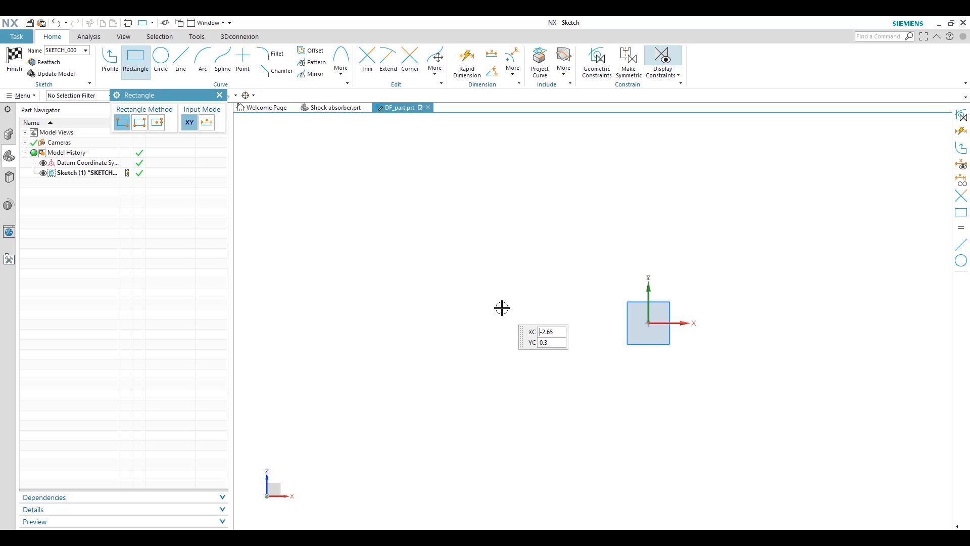
left_click(206, 122)
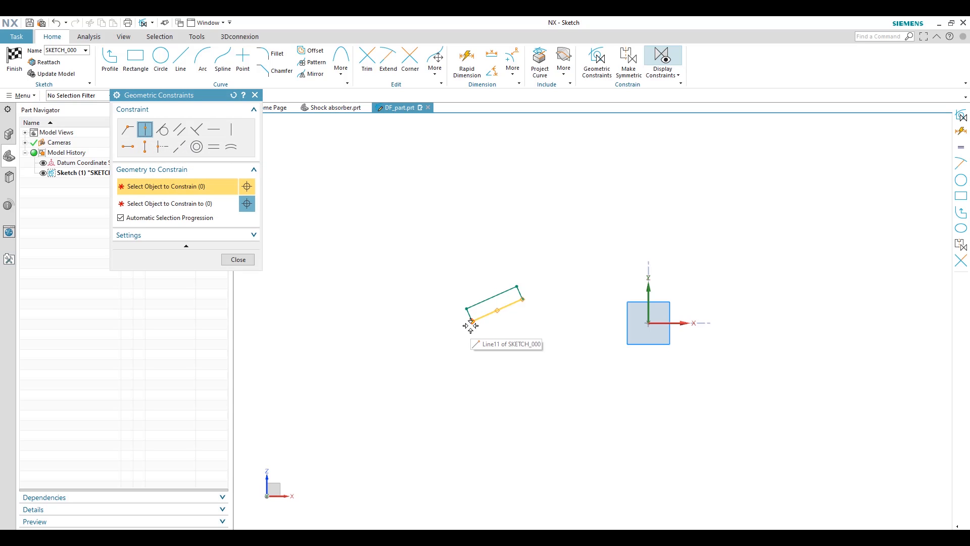
- Constrain the rectangle's lower corner onto the X axis with a Point on Curve constraint
left_click(490, 307)
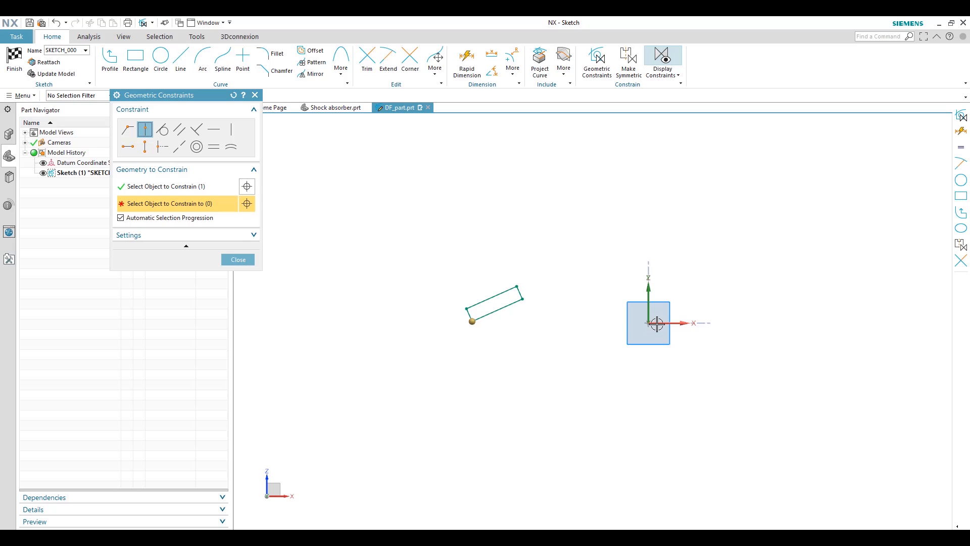
left_click(238, 260)
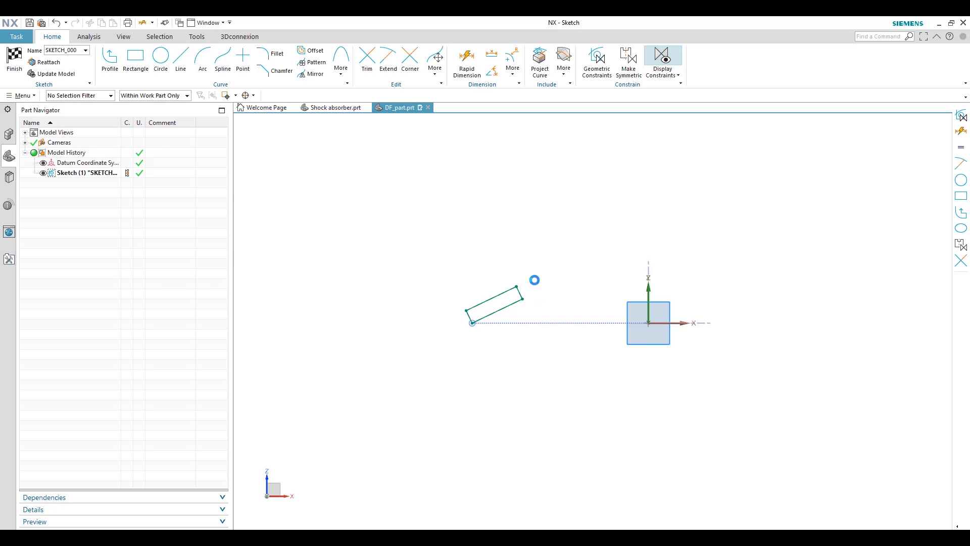
left_click(467, 60)
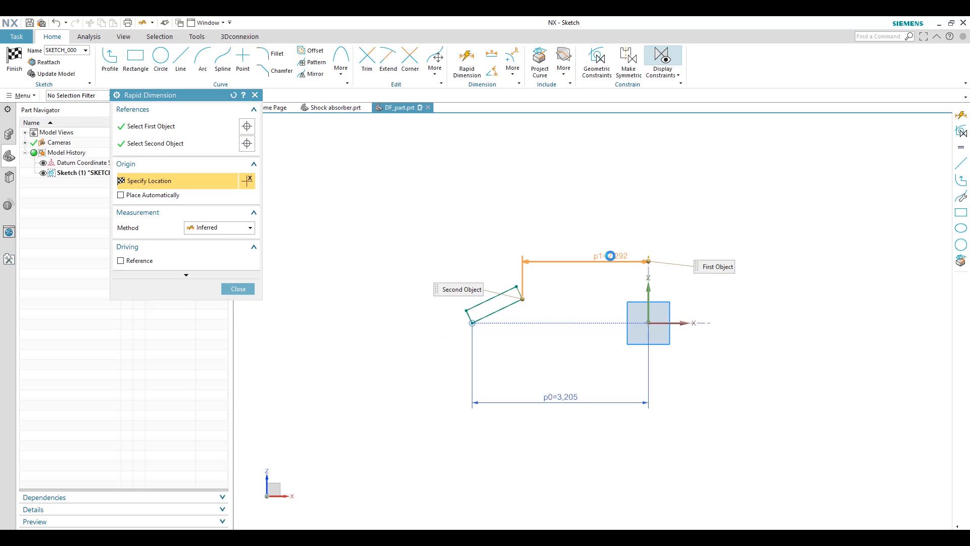
- Add the upper corner's 2.292 horizontal and 0.436 vertical rapid dimensions
left_click(517, 296)
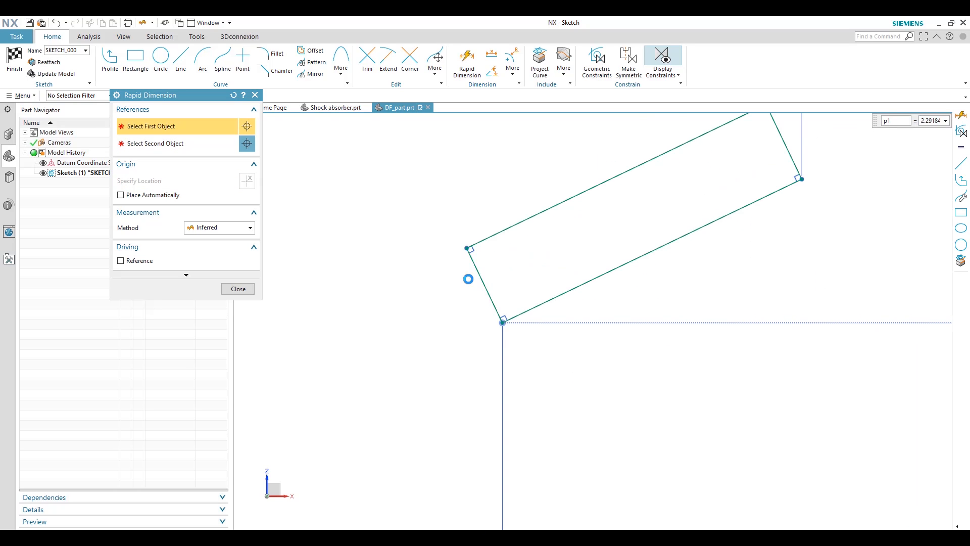
left_click(484, 283)
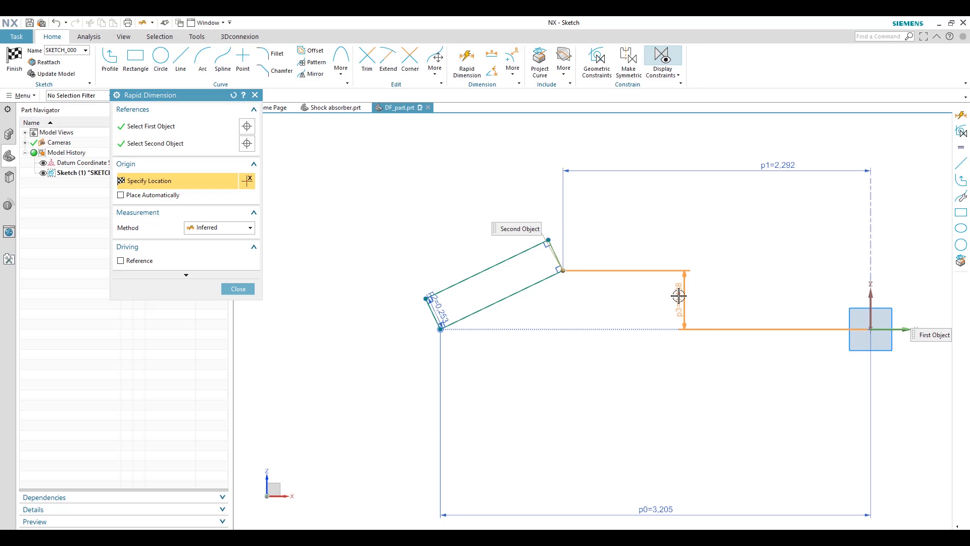
left_click(237, 288)
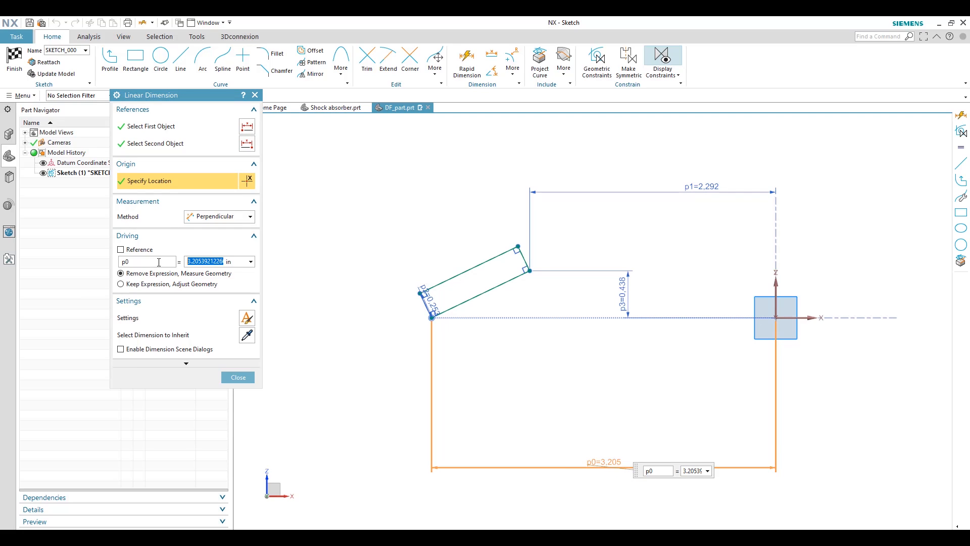
- Rename the lower horizontal dimension to OR and set it to 2.5
left_click(146, 261)
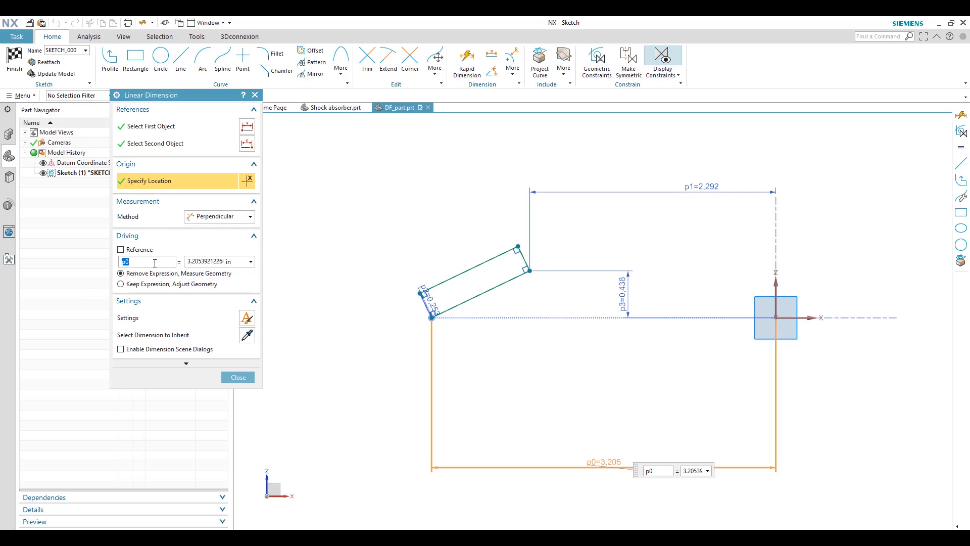
type("OR")
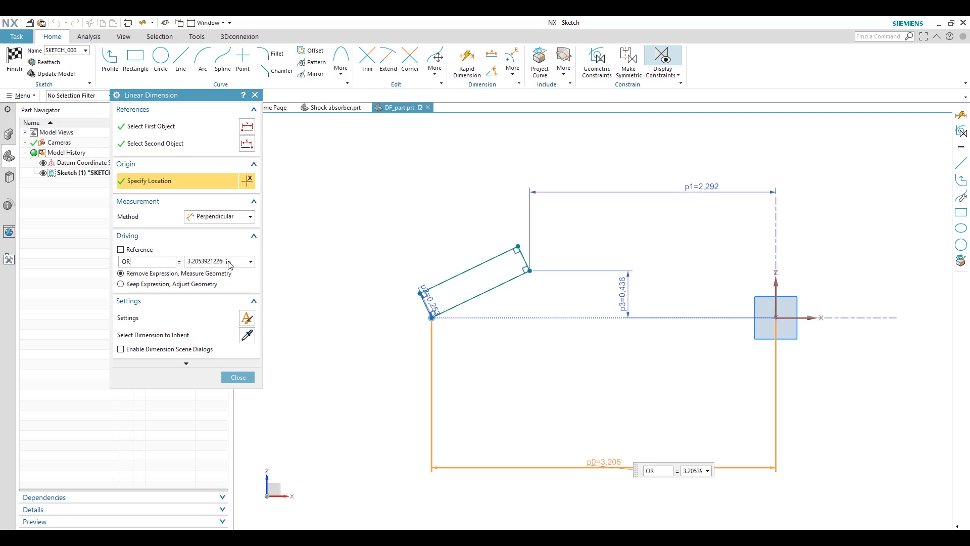
triple_click(216, 261)
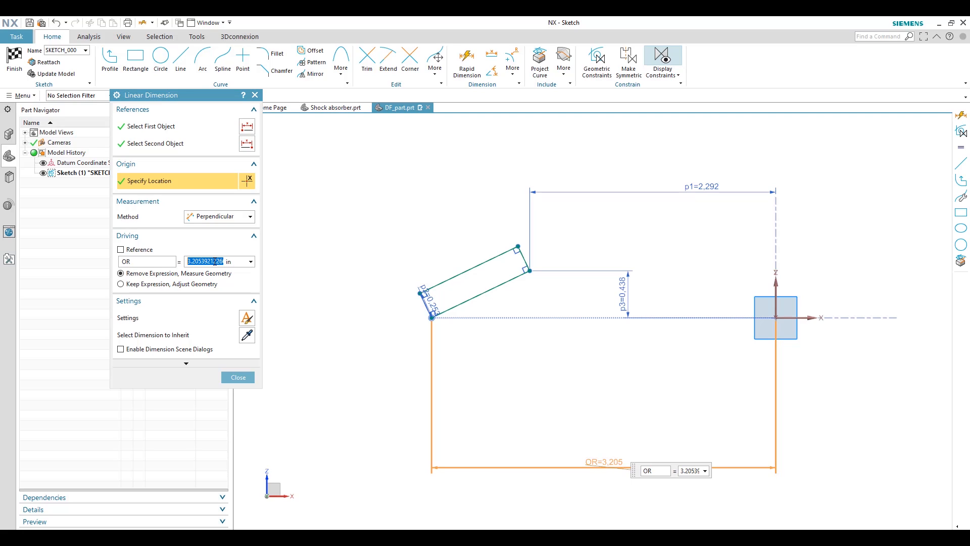
type("5")
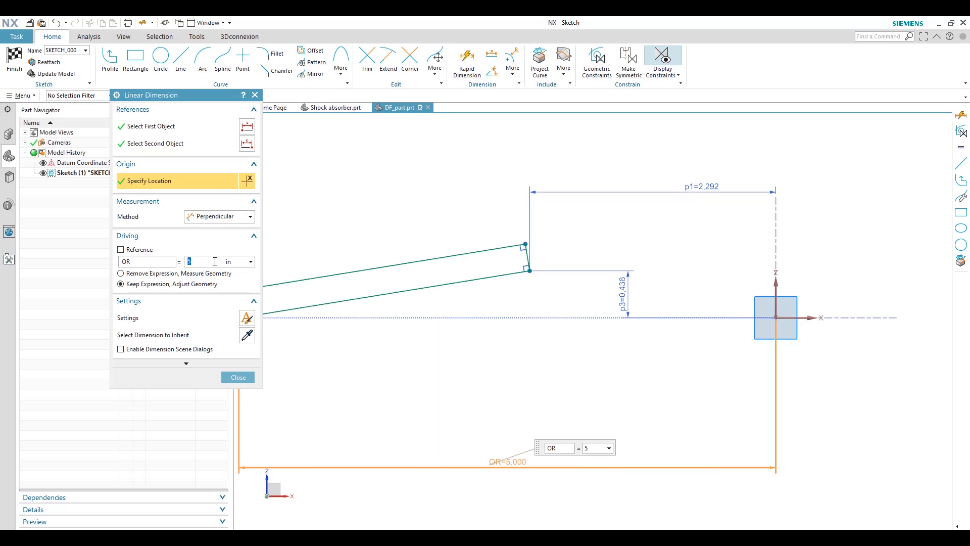
type("2")
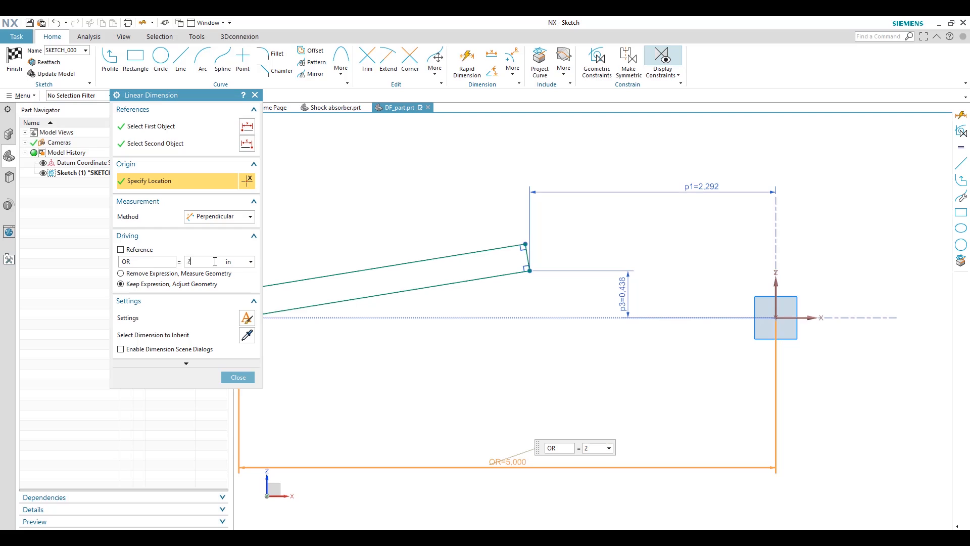
type("2.5")
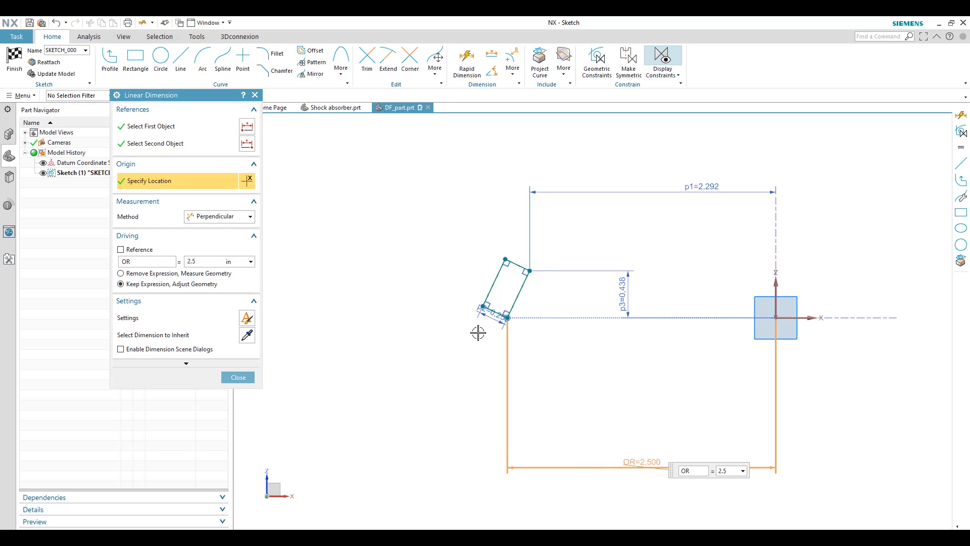
- Rename the short-side dimension to THK and set the thickness to 0.1
left_click(237, 377)
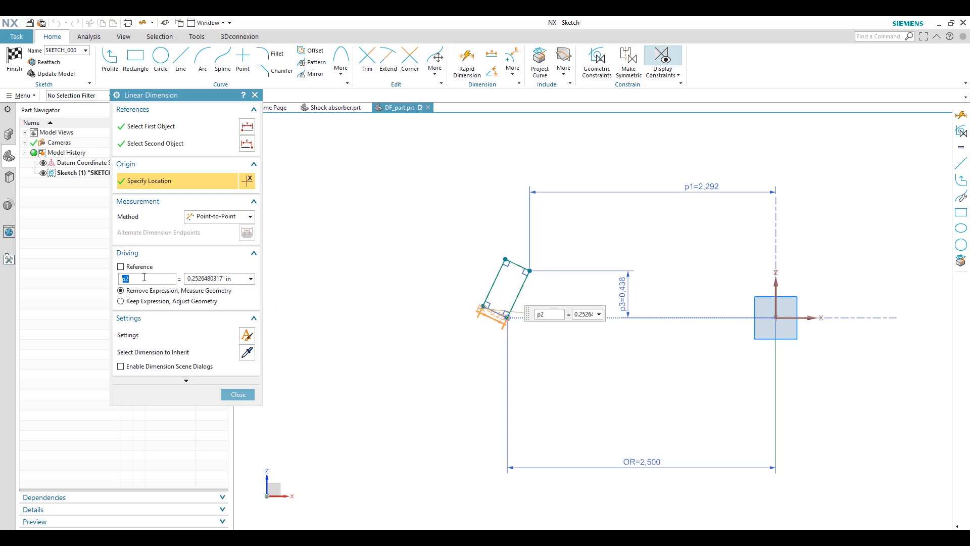
type("THK")
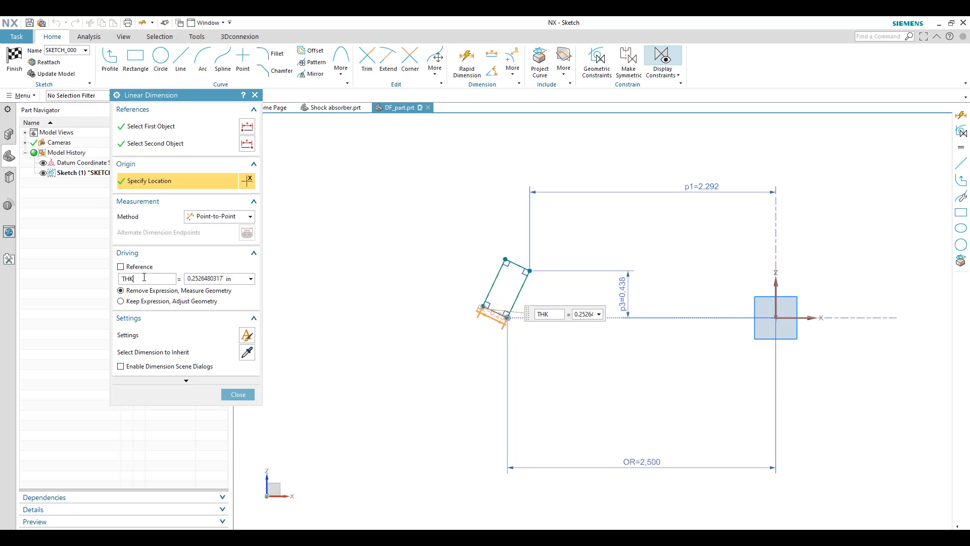
left_click(206, 278)
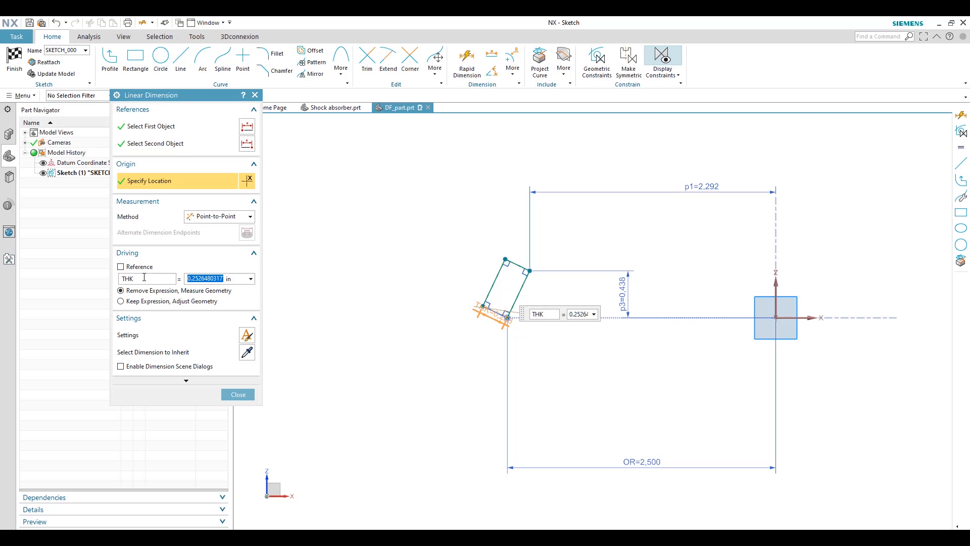
type("0.1")
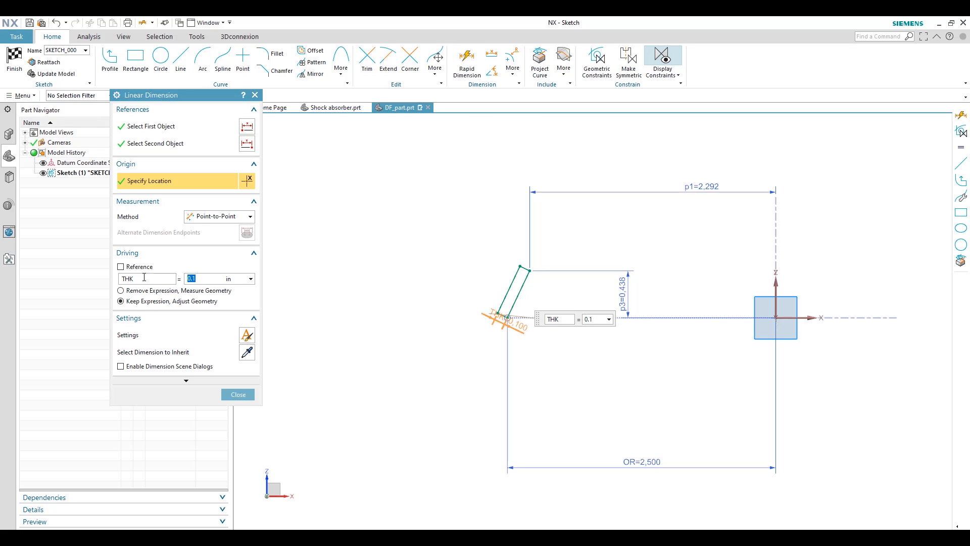
left_click(238, 394)
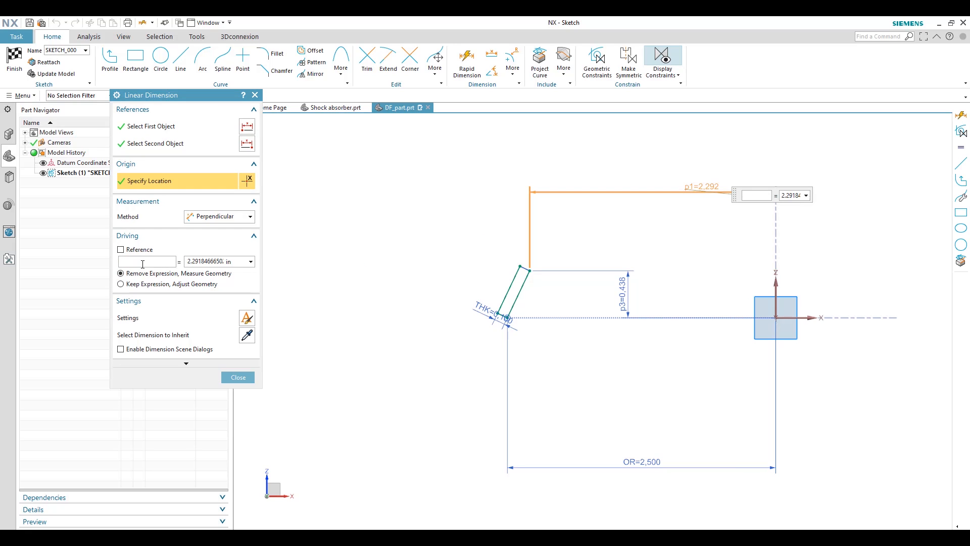
- Rename the inner dimension to IR and set the inner radius to 0.5
type("IR")
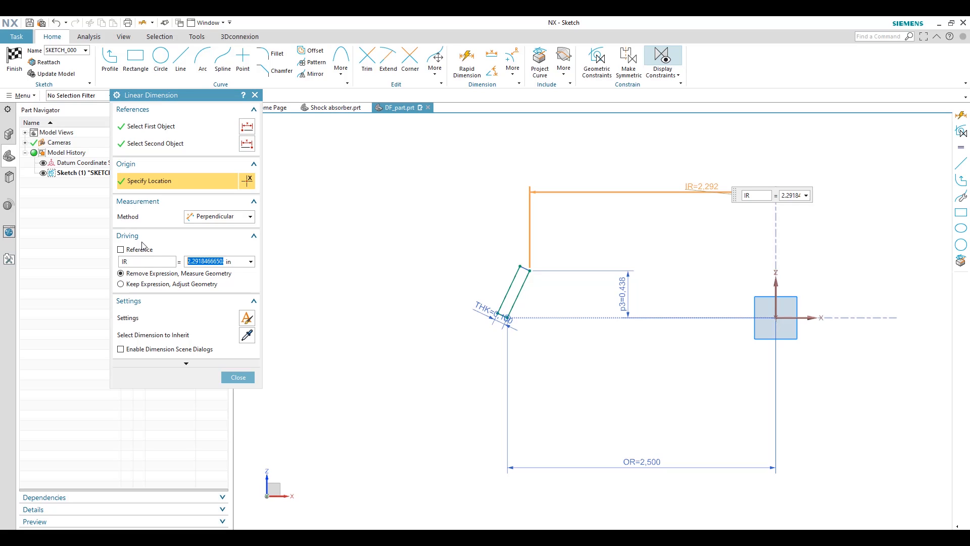
type("0.1")
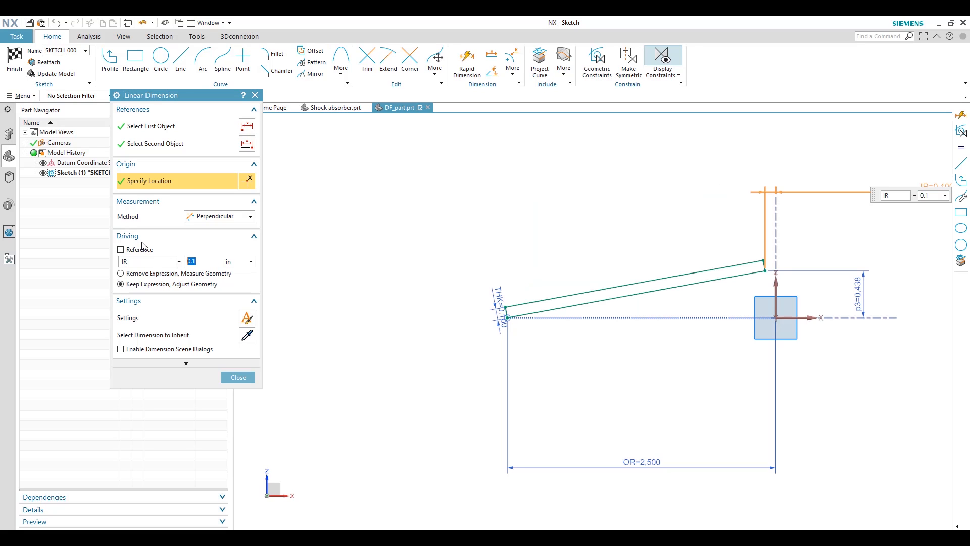
type("0.2")
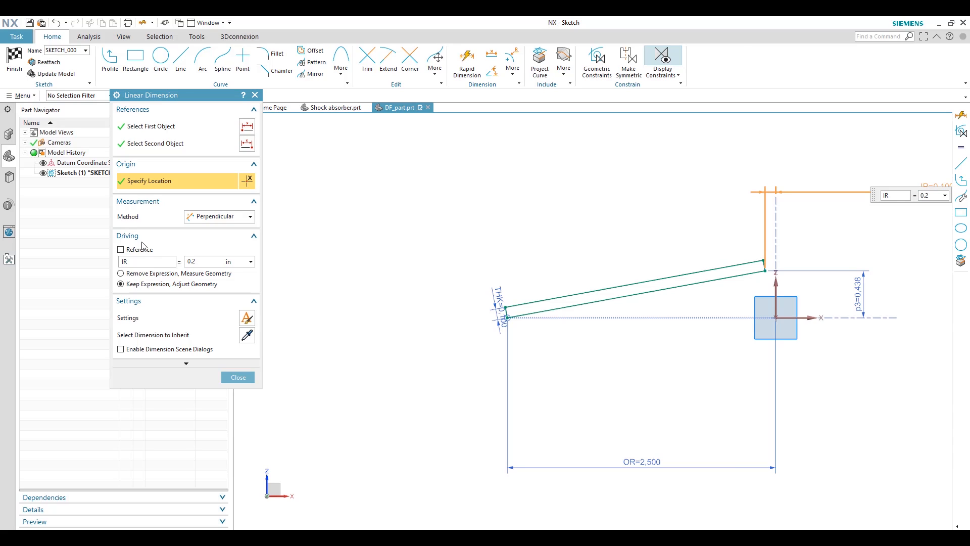
type("0.25")
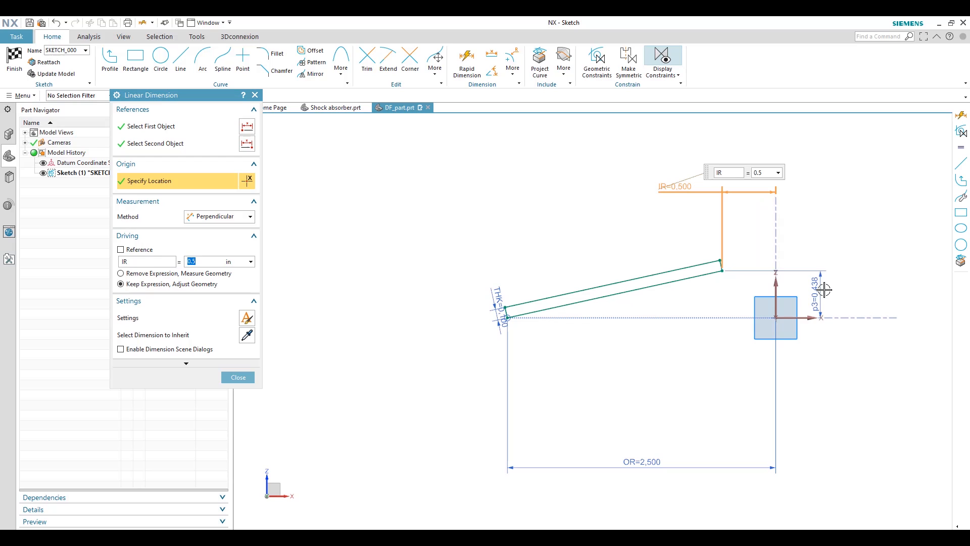
- Rename the height dimension to DL at 0.5 and finish the sketch
left_click(237, 377)
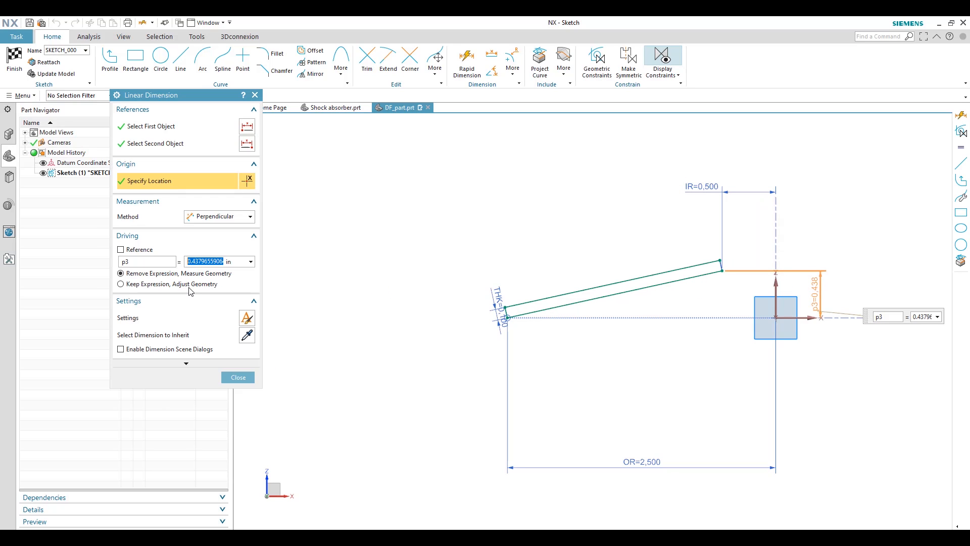
left_click(146, 260)
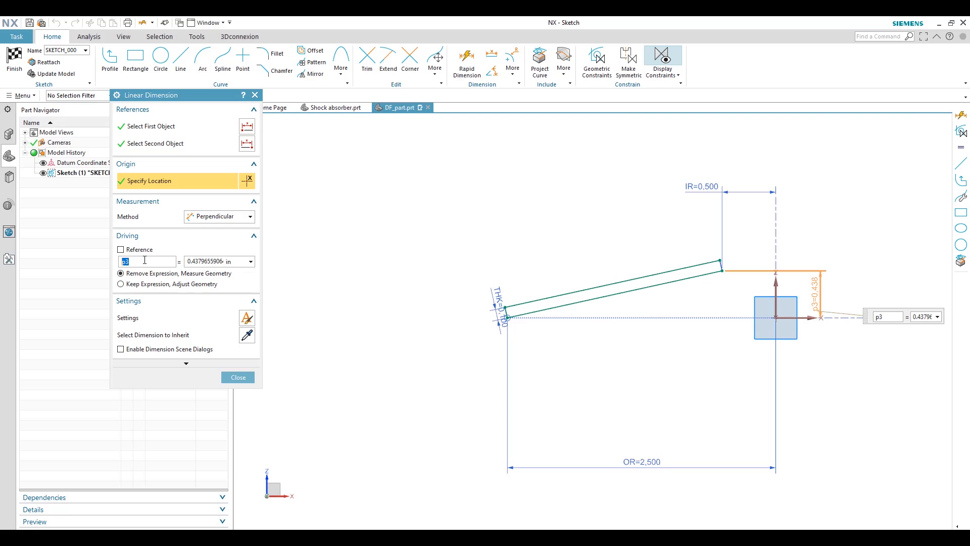
type("DEF")
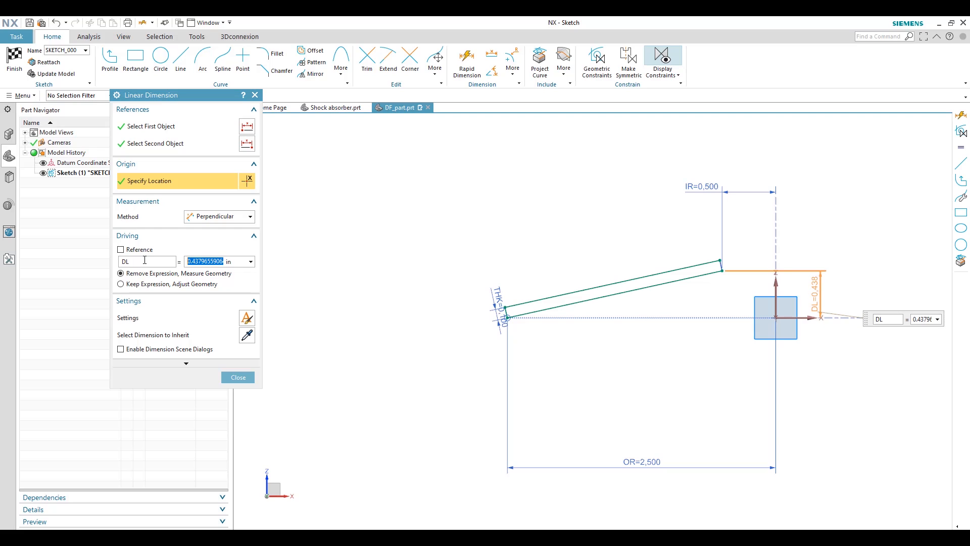
type("0.5")
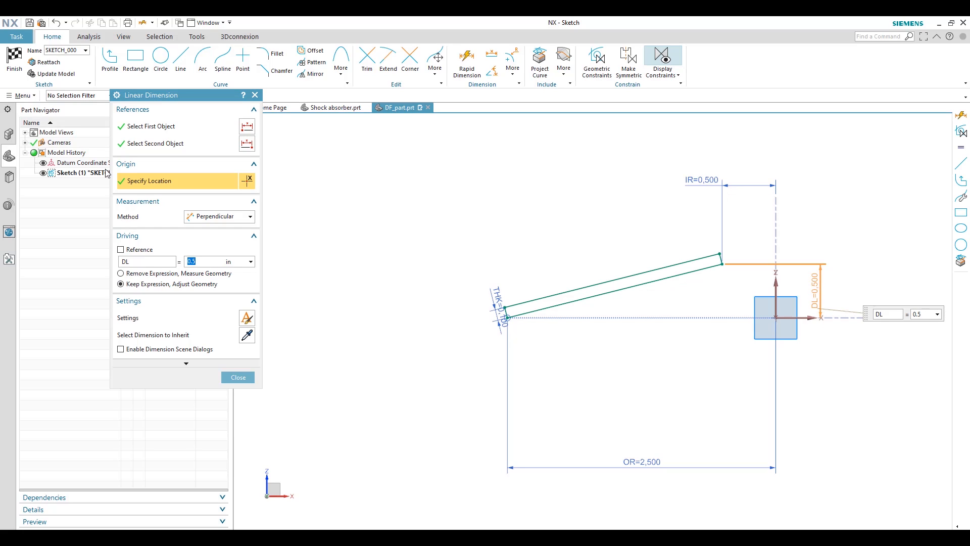
left_click(238, 377)
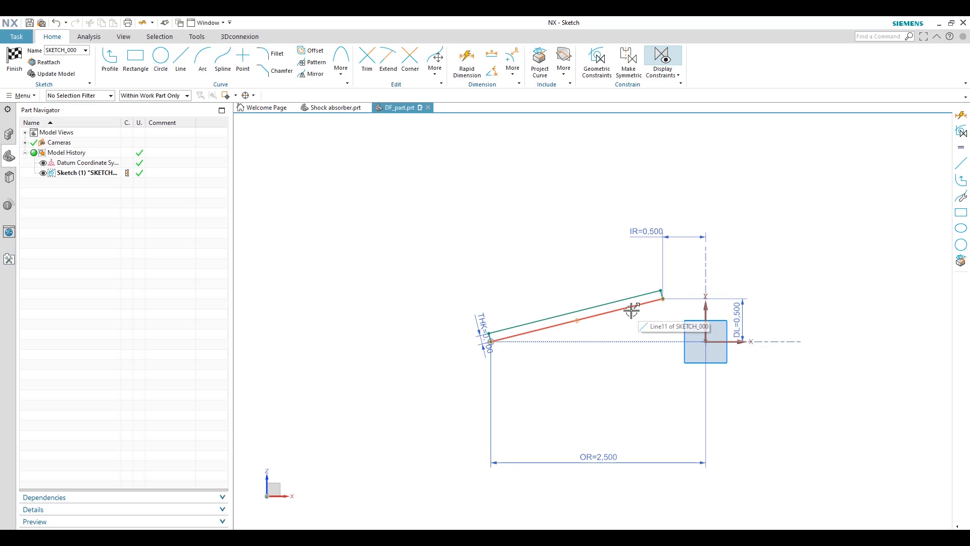
mouse_move(631, 309)
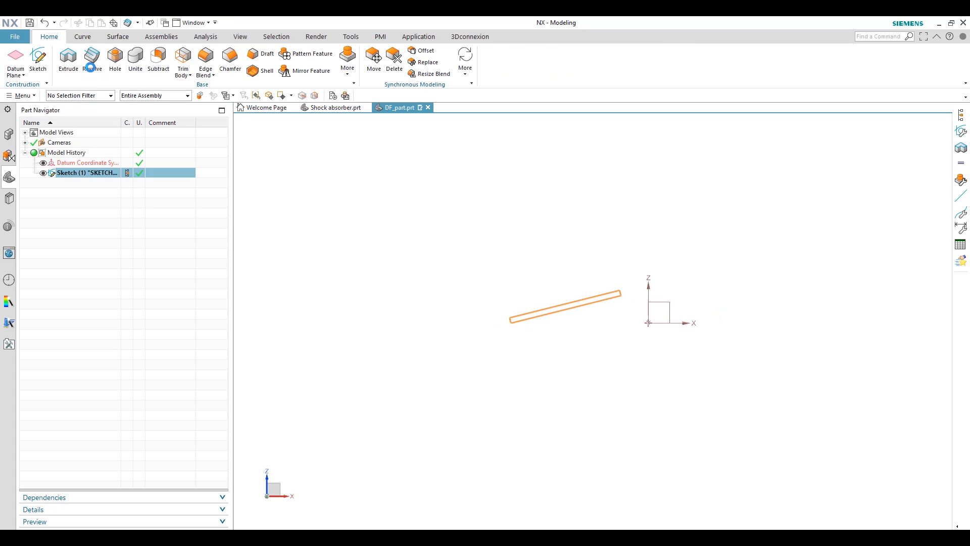
- Revolve the washer profile 360 degrees about the Z axis into a solid disc spring
left_click(92, 58)
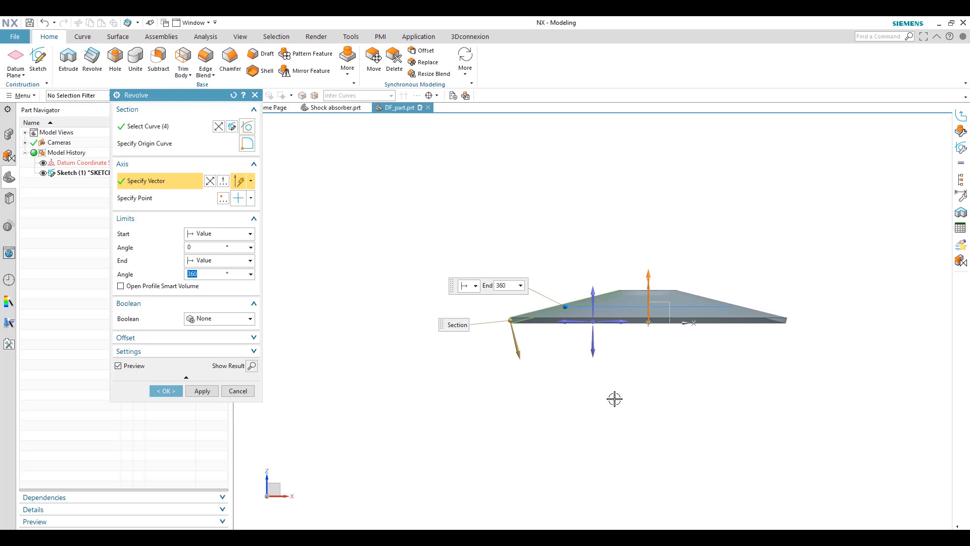
left_click_drag(615, 398, 625, 403)
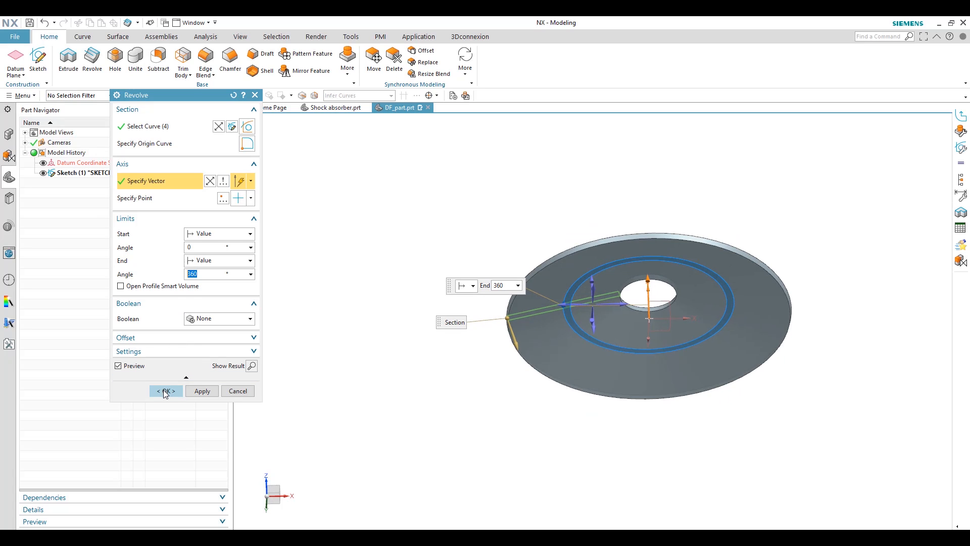
left_click(165, 391)
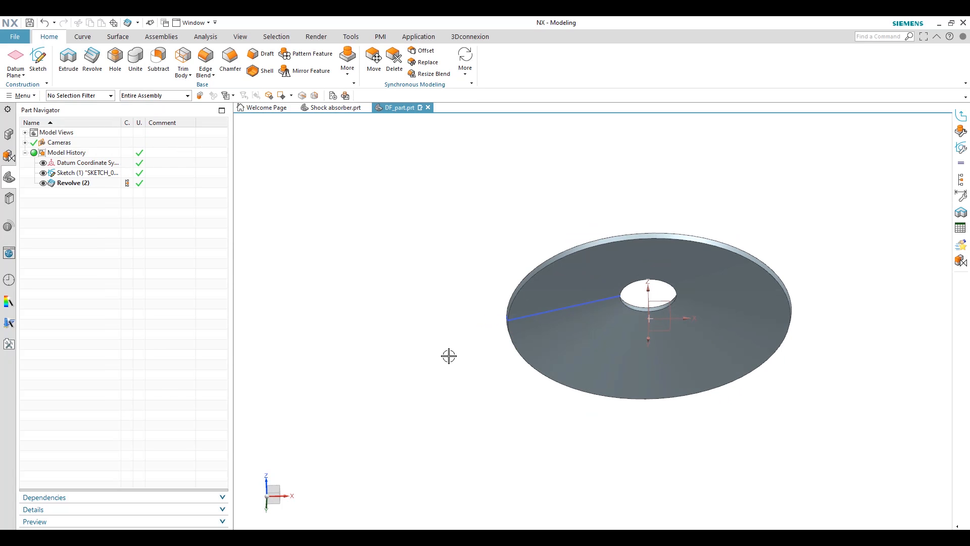
- Hide the profile sketch from the Part Navigator so only the washer solid shows
right_click(70, 173)
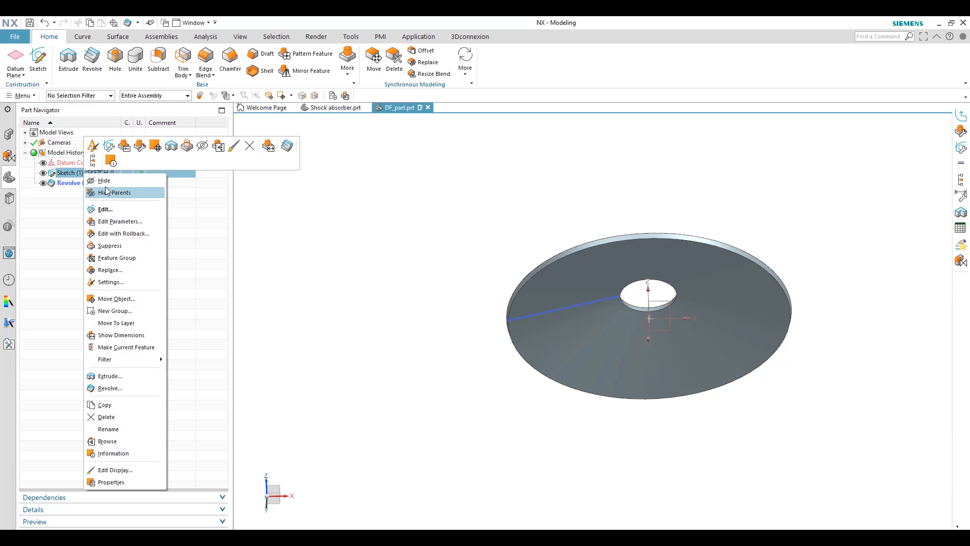
left_click(104, 180)
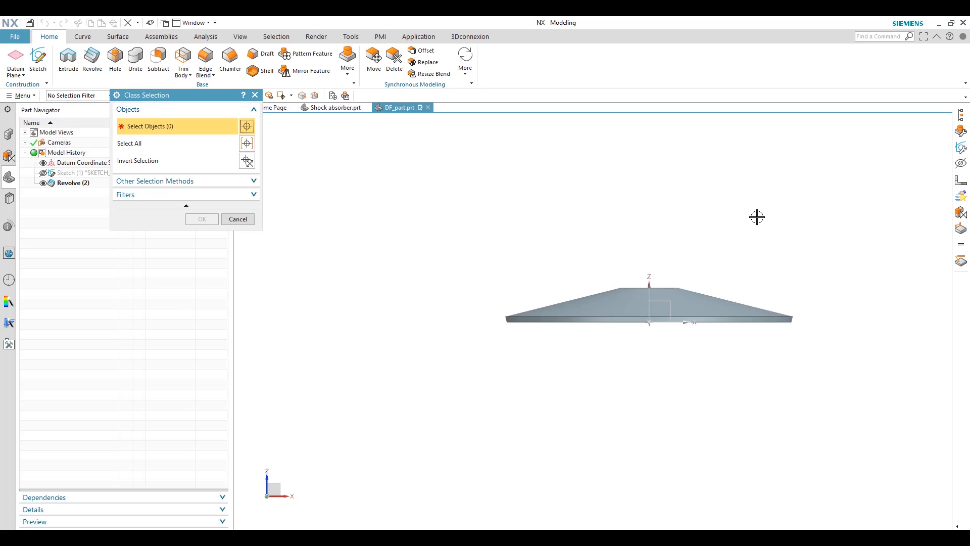
left_click(238, 220)
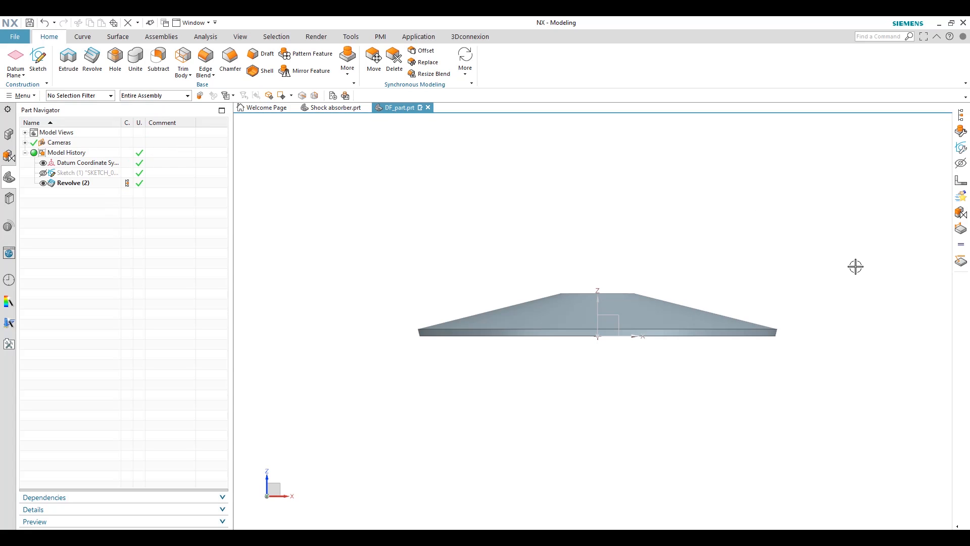
mouse_move(30, 111)
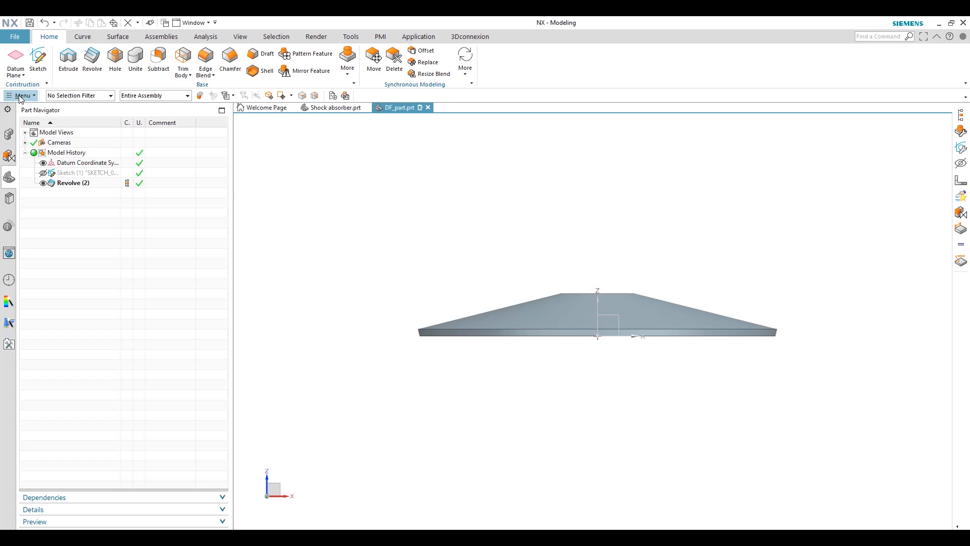
- Define a deformable part named Disc Spring Washer and advance to the Features page
left_click(21, 95)
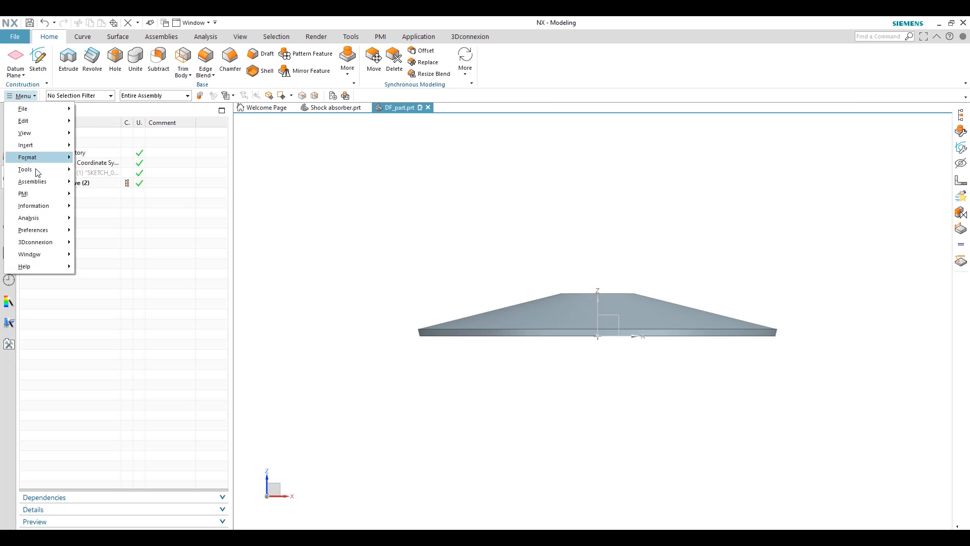
left_click(25, 169)
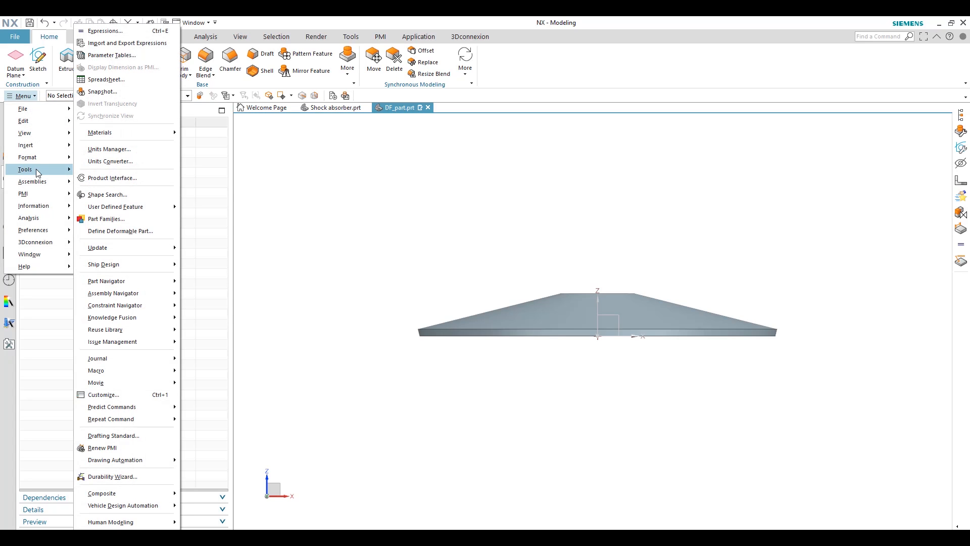
mouse_move(128, 231)
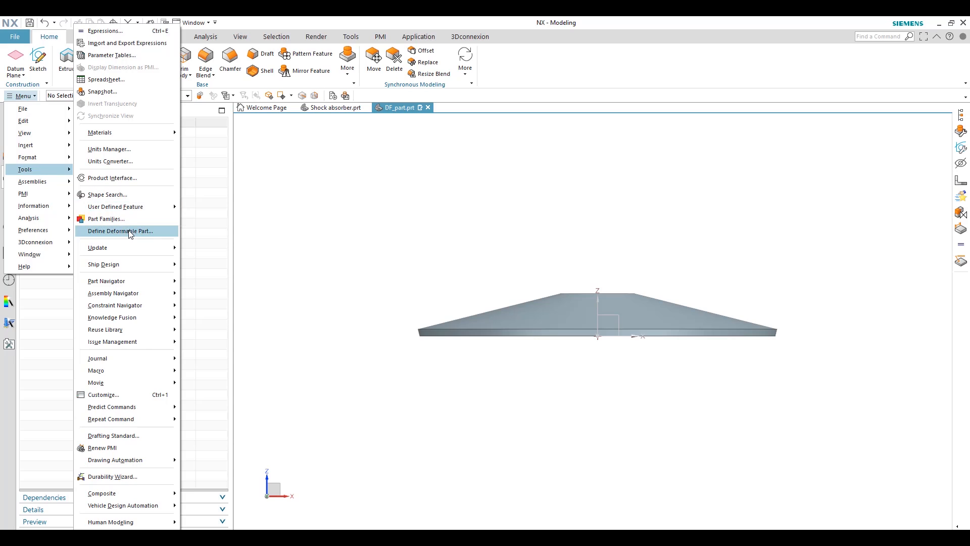
left_click(119, 231)
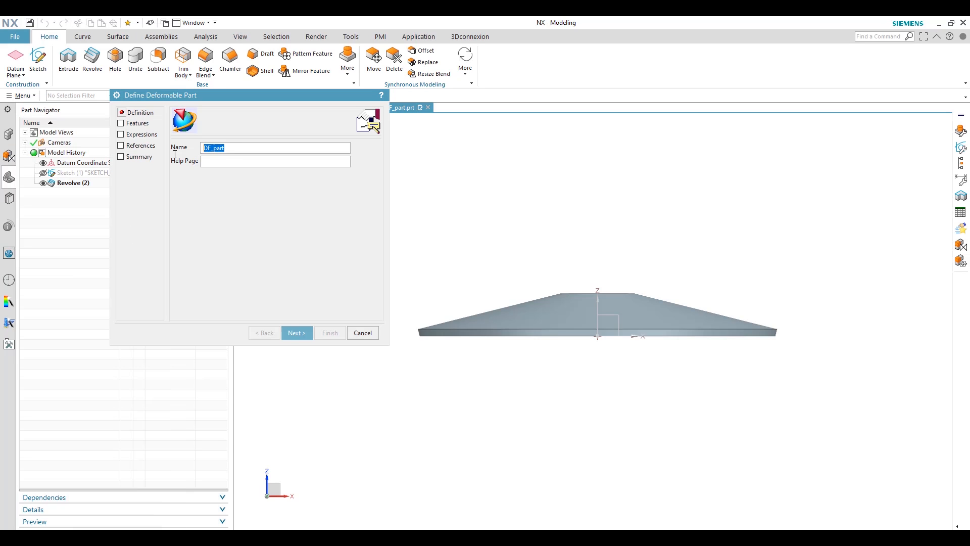
type("DIC")
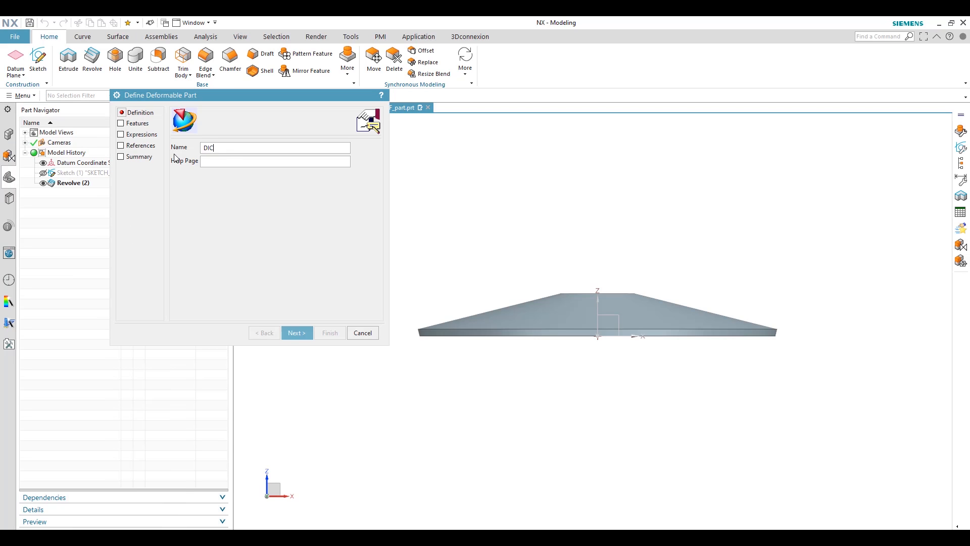
key("BackSpace")
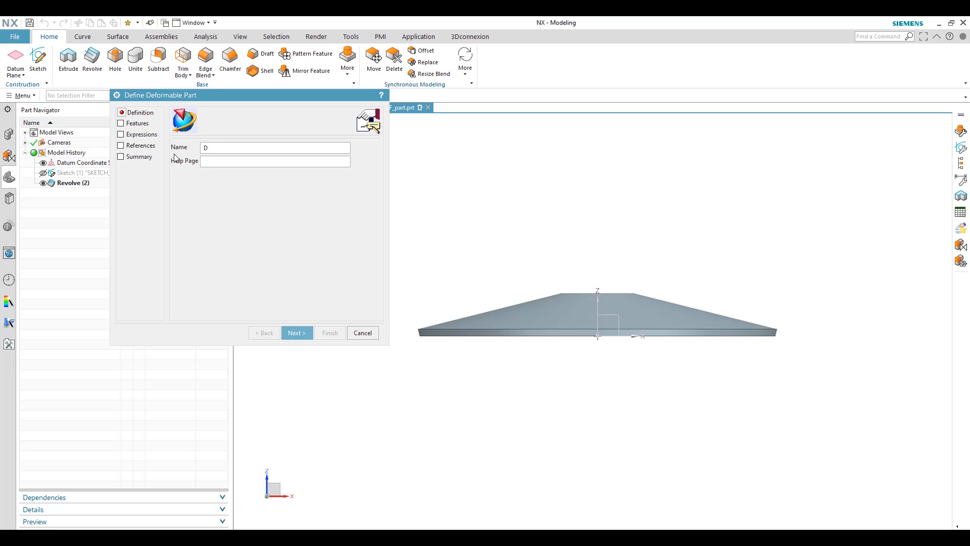
type("isc Spring W")
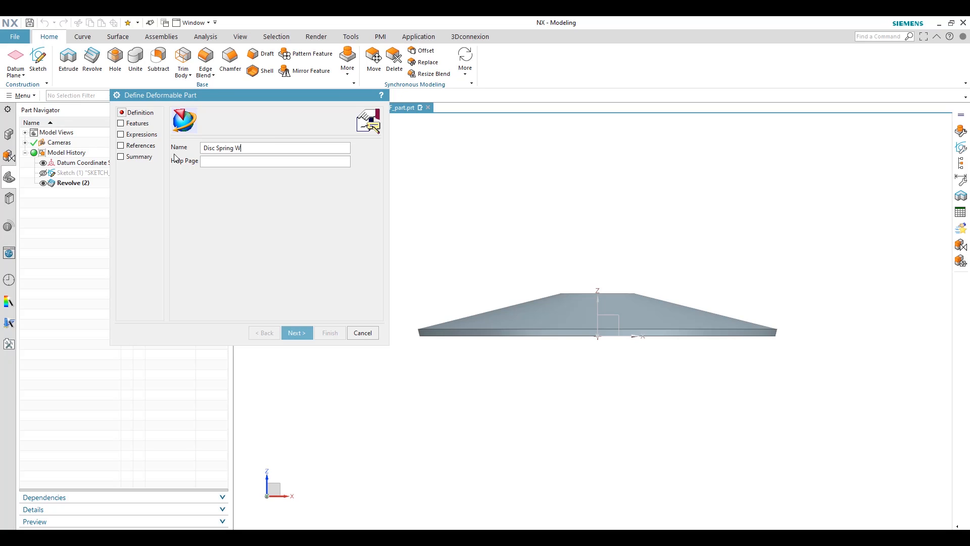
type("asher")
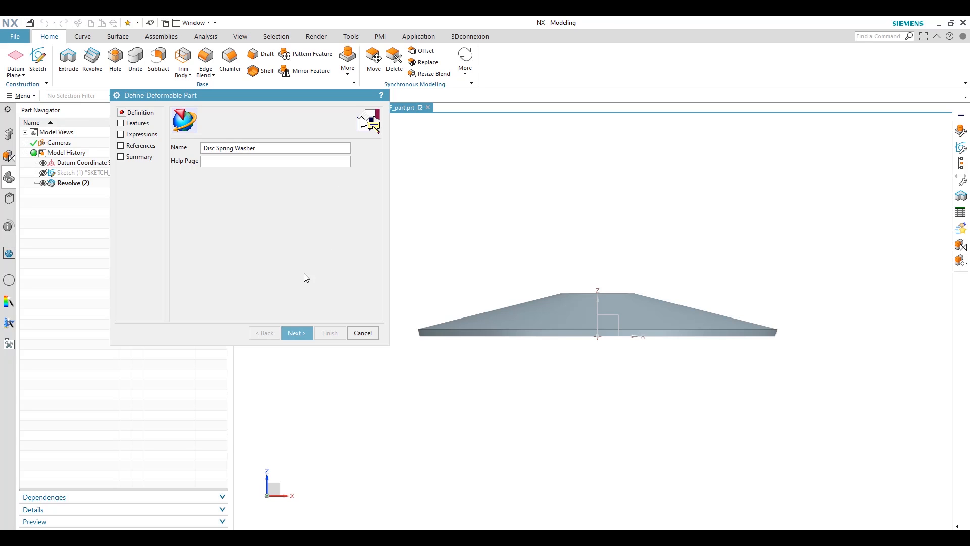
left_click(138, 123)
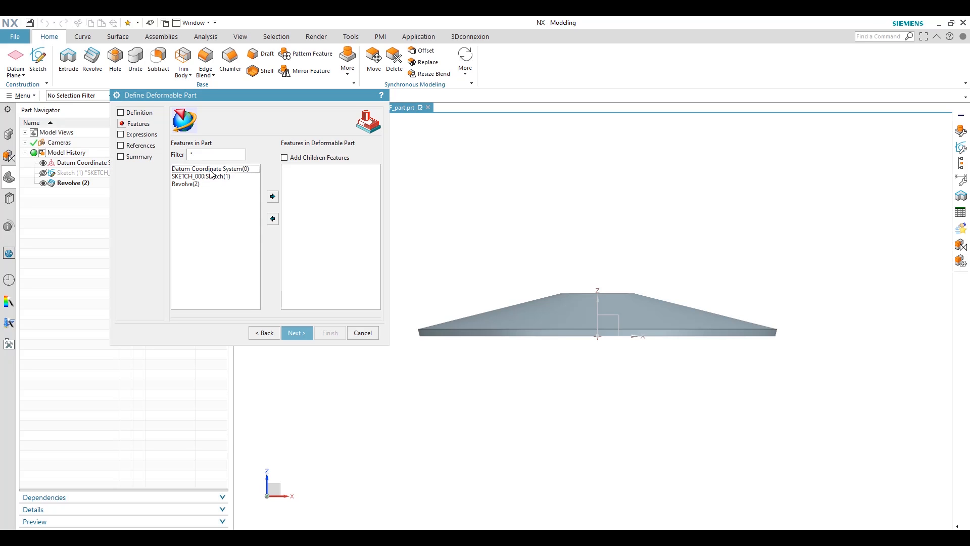
- Add the datum, sketch and revolve features to the deformable part and advance to Expressions
left_click(211, 176)
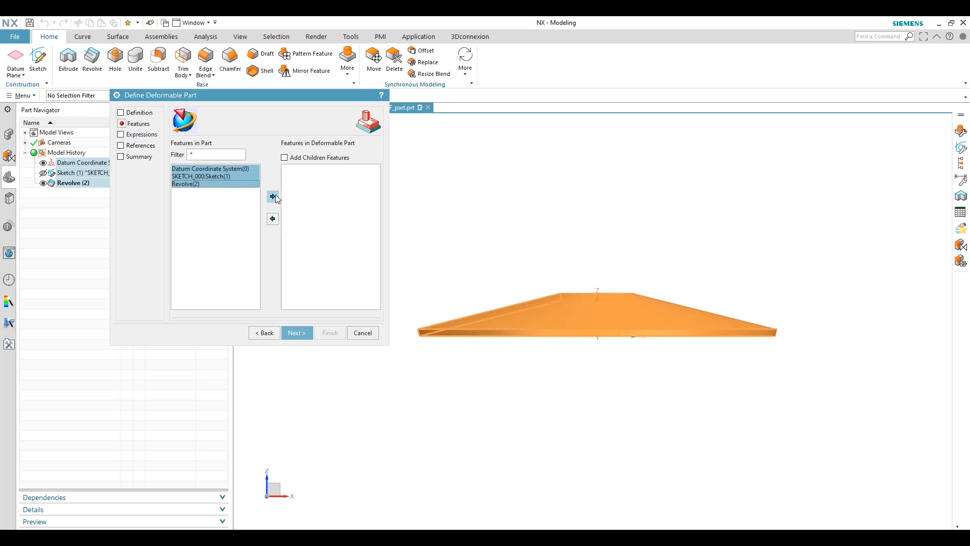
left_click(272, 197)
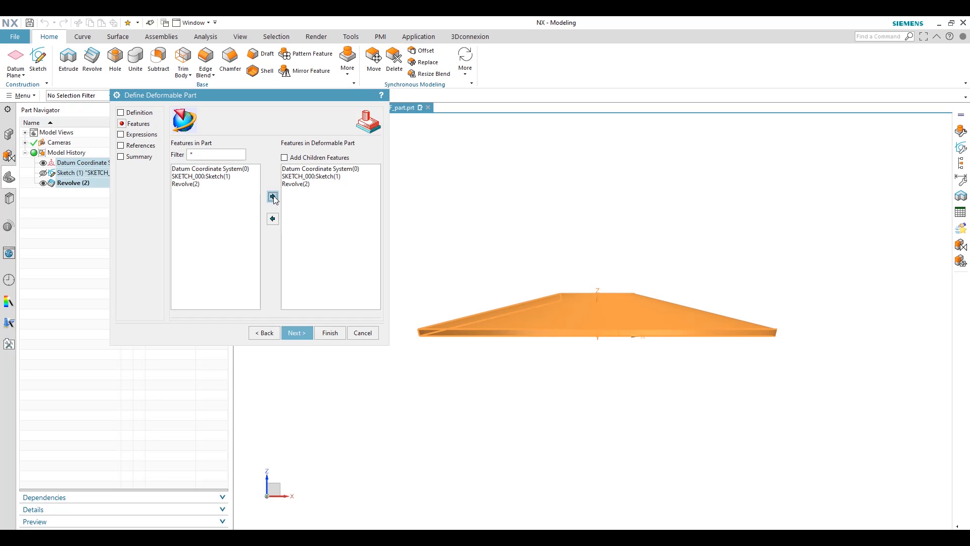
left_click(122, 135)
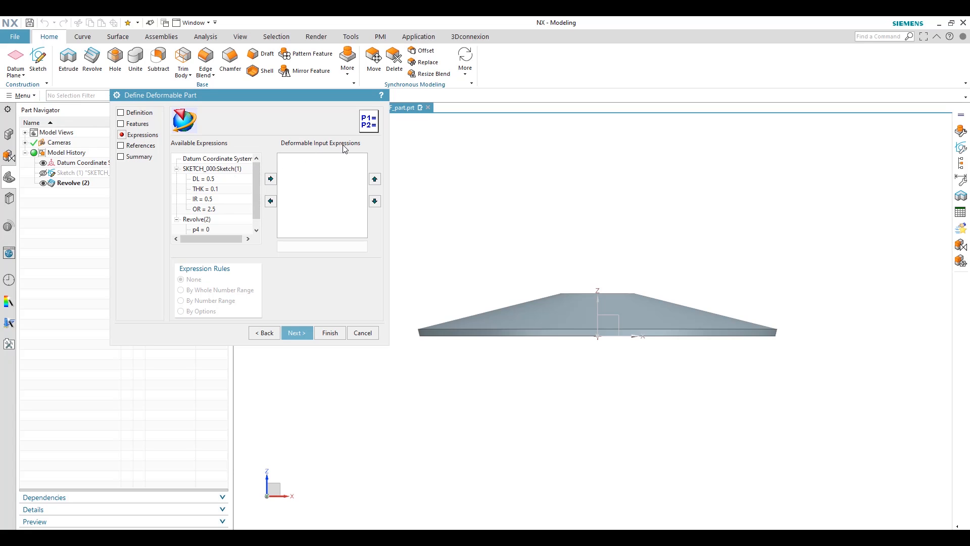
mouse_move(544, 324)
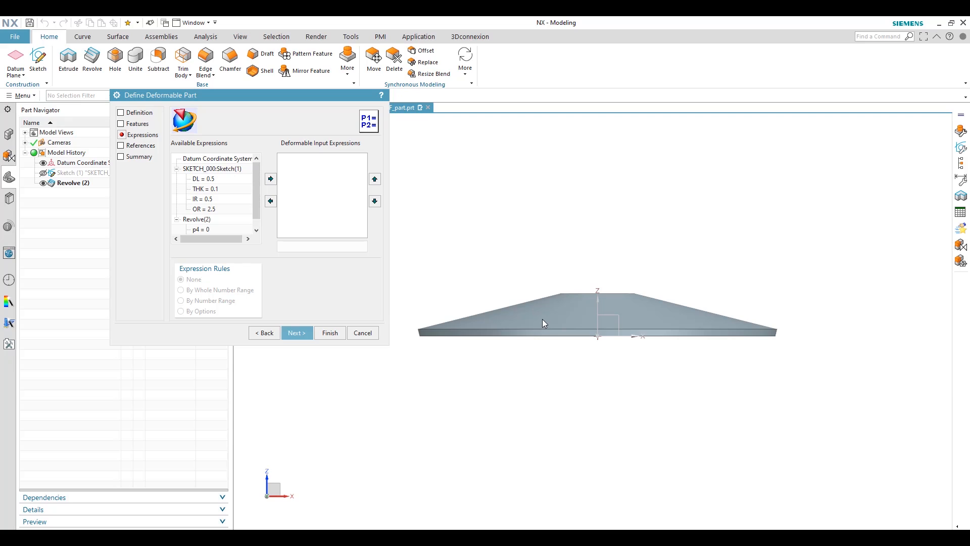
mouse_move(208, 183)
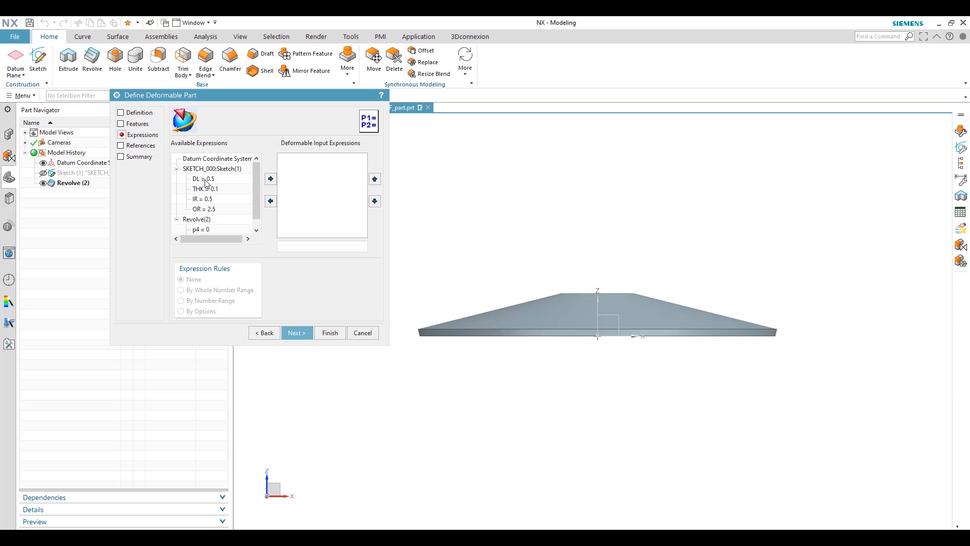
- Add DL = 0.5 as a deformable input expression with the prompt Deformable height
left_click(204, 178)
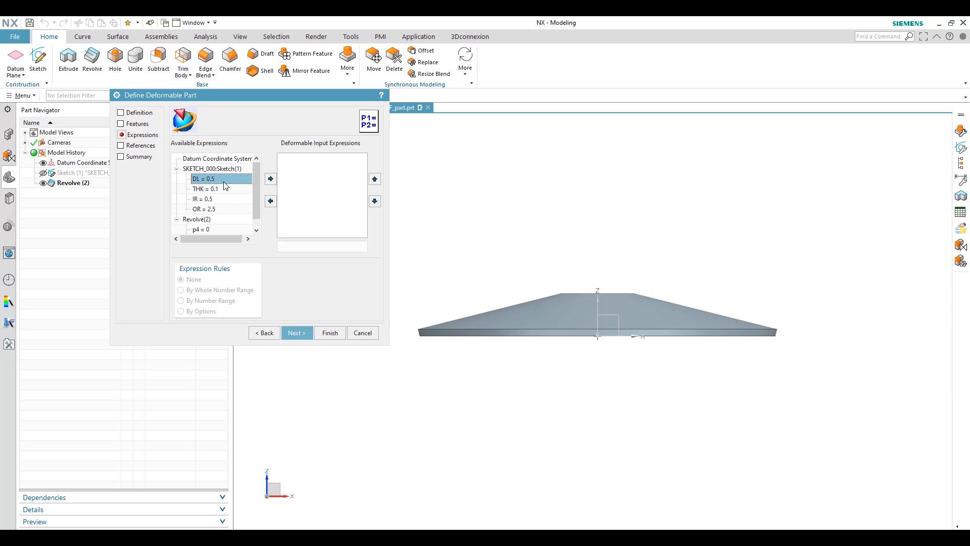
mouse_move(567, 305)
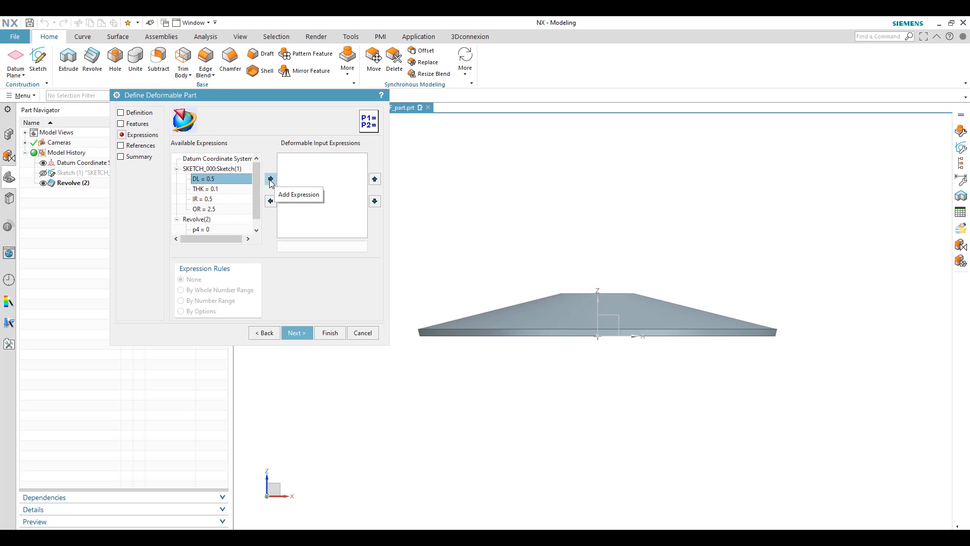
left_click(271, 178)
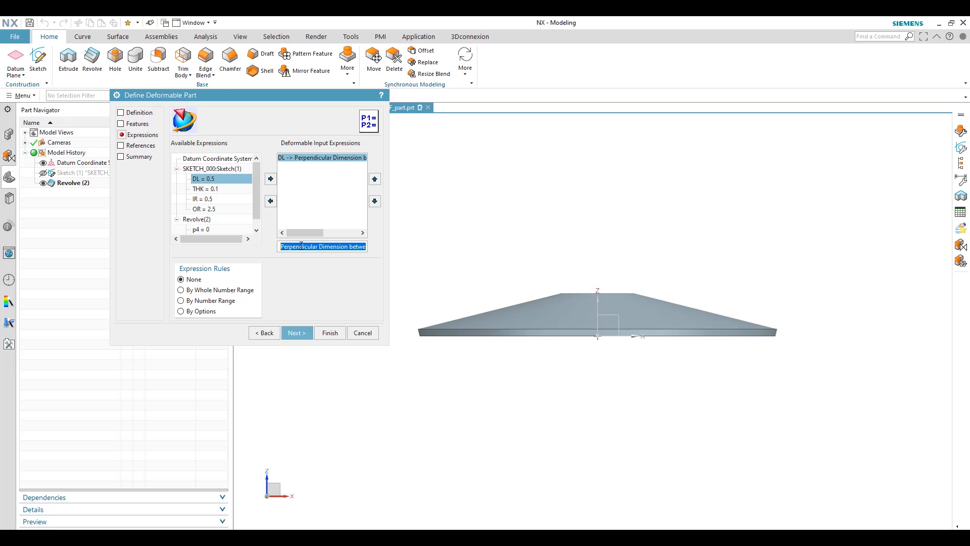
type("Defor")
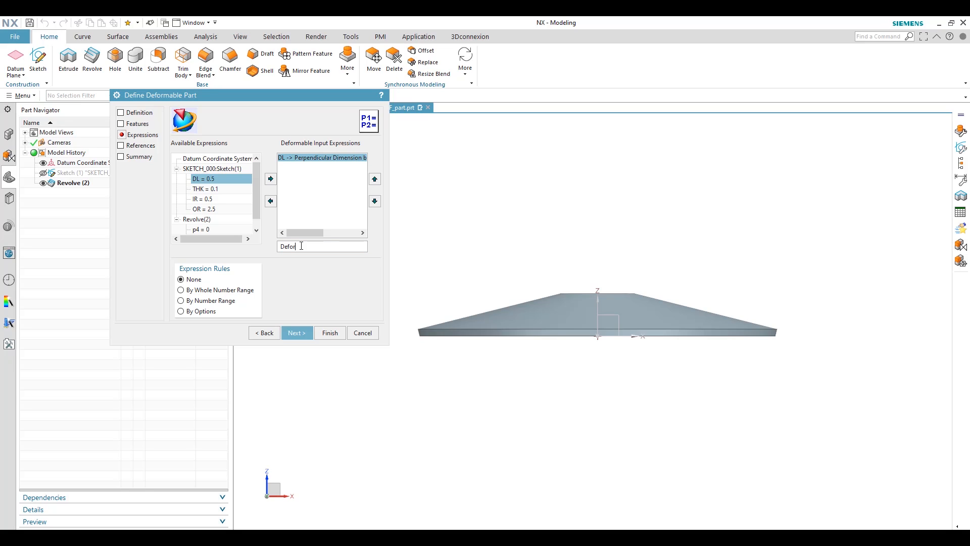
type("m")
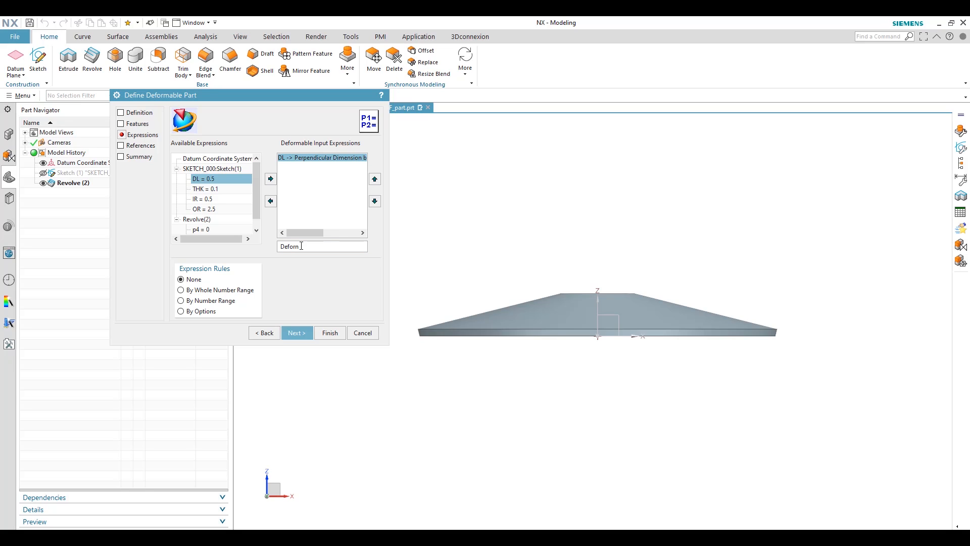
type("able h")
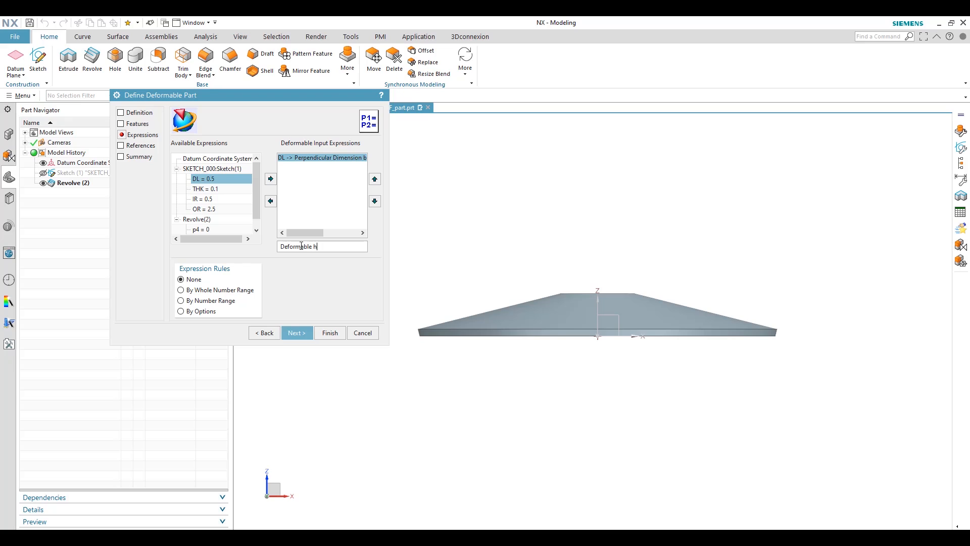
type("eight")
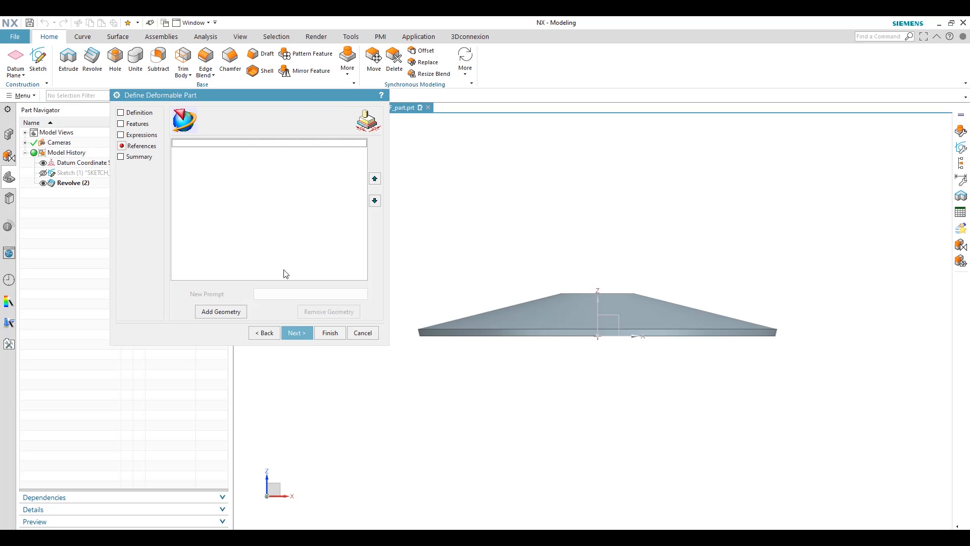
- Finish the Define Deformable Part dialog and review the Disc Spring Washer feature listed after Revolve
left_click(329, 333)
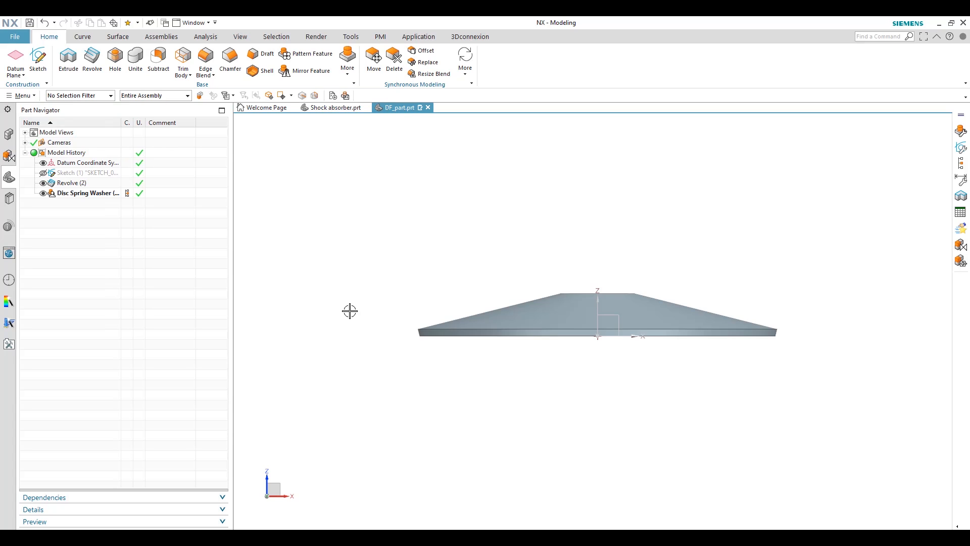
mouse_move(132, 209)
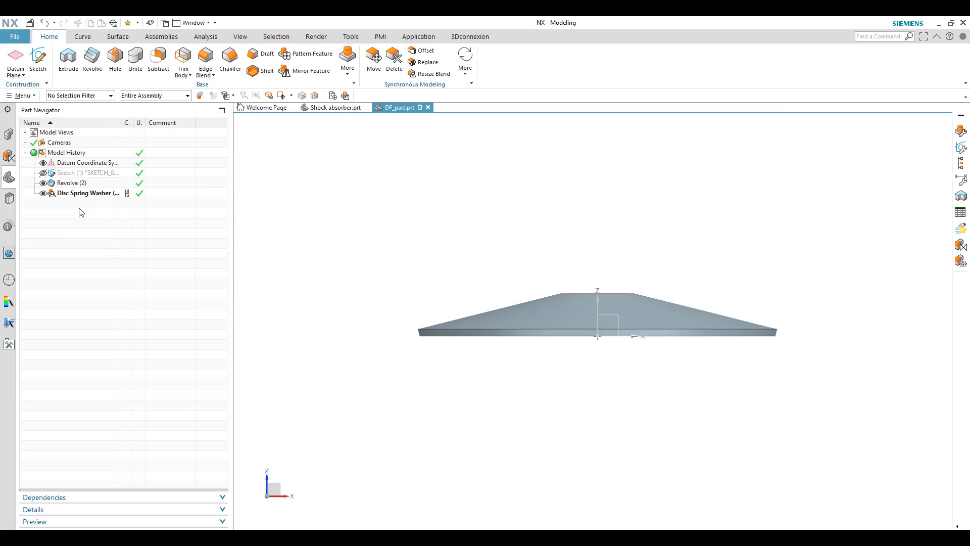
mouse_move(54, 207)
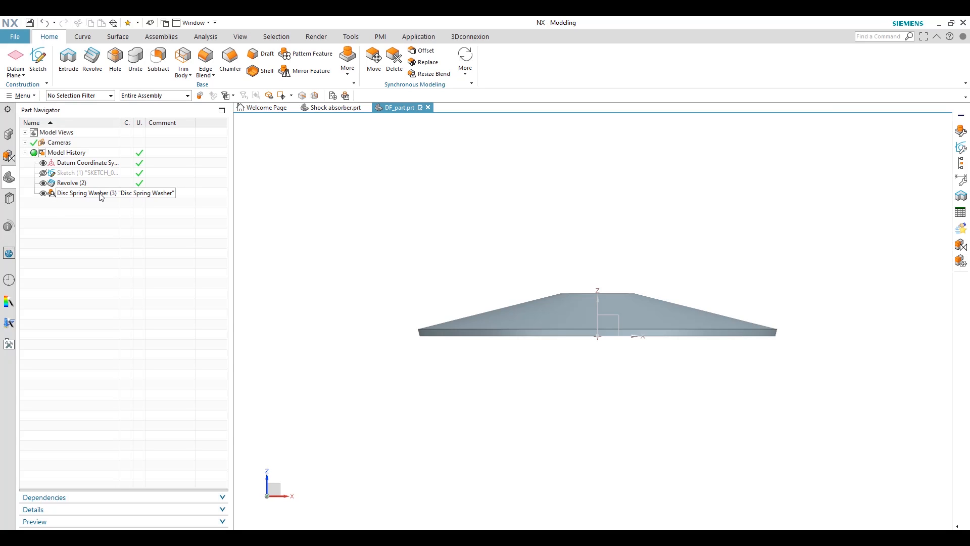
left_click(87, 192)
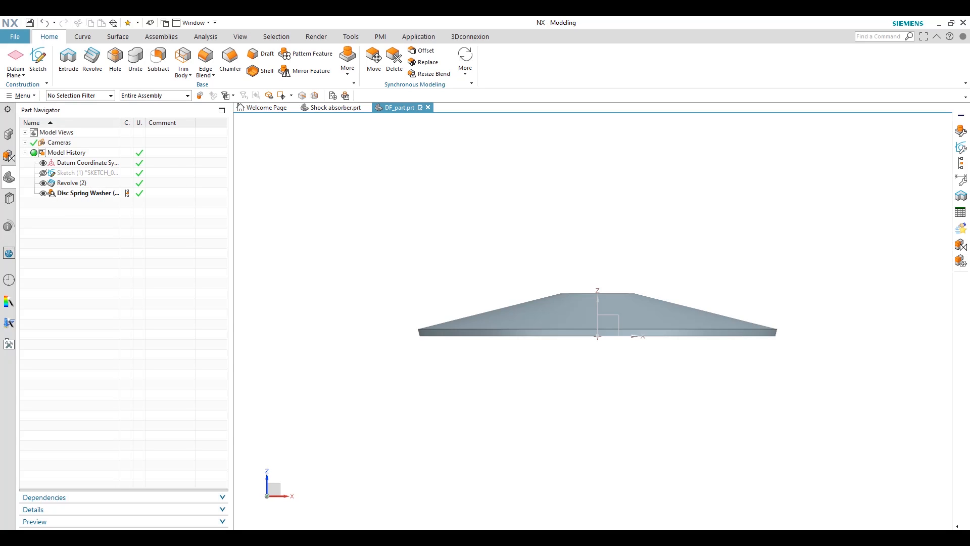
mouse_move(306, 319)
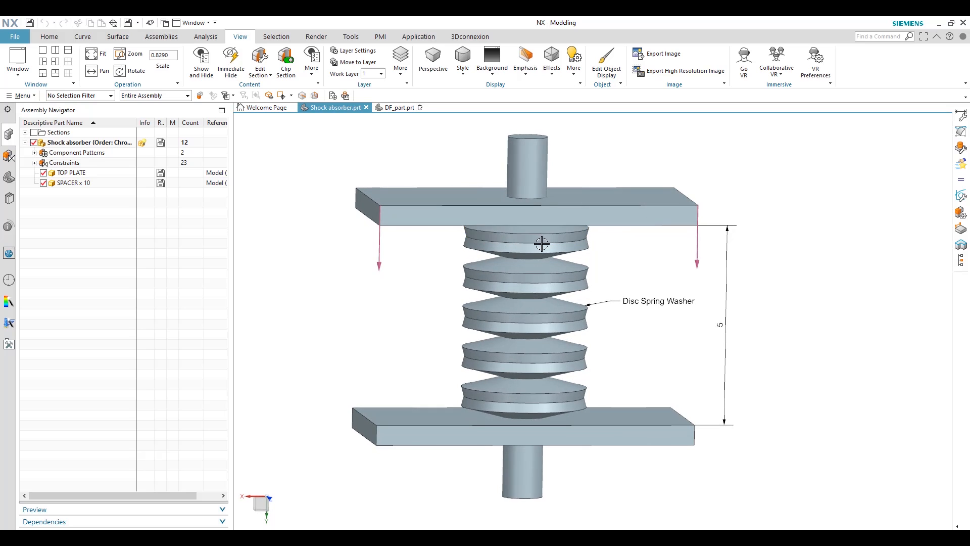
mouse_move(526, 327)
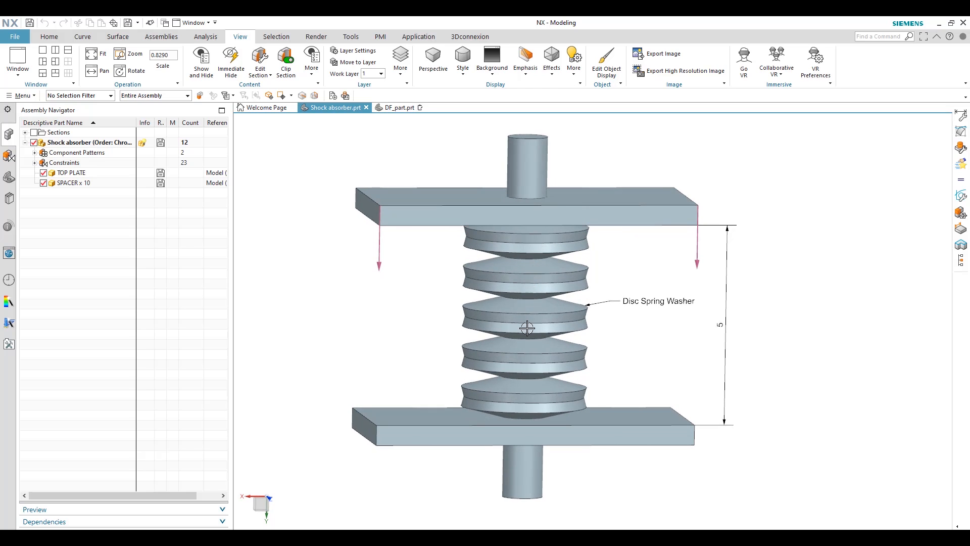
mouse_move(523, 353)
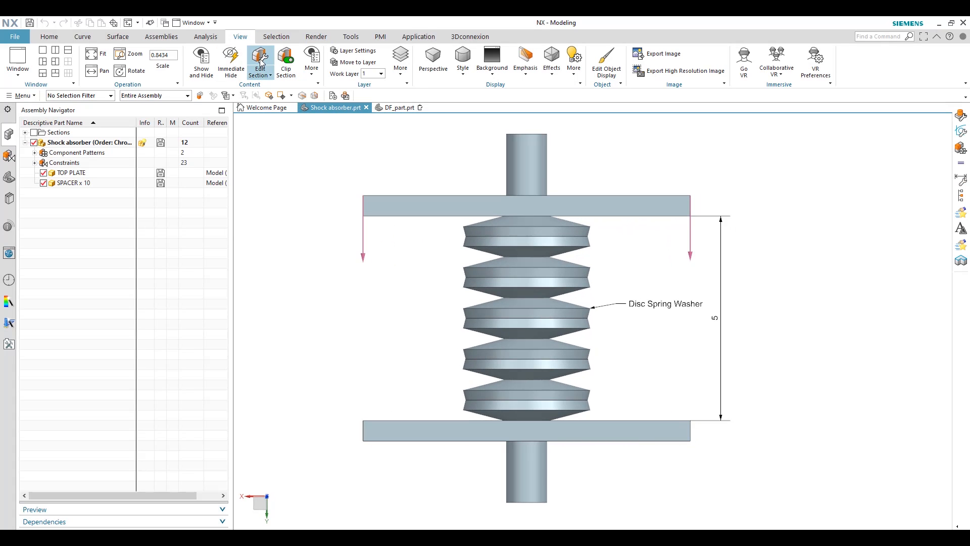
left_click(286, 62)
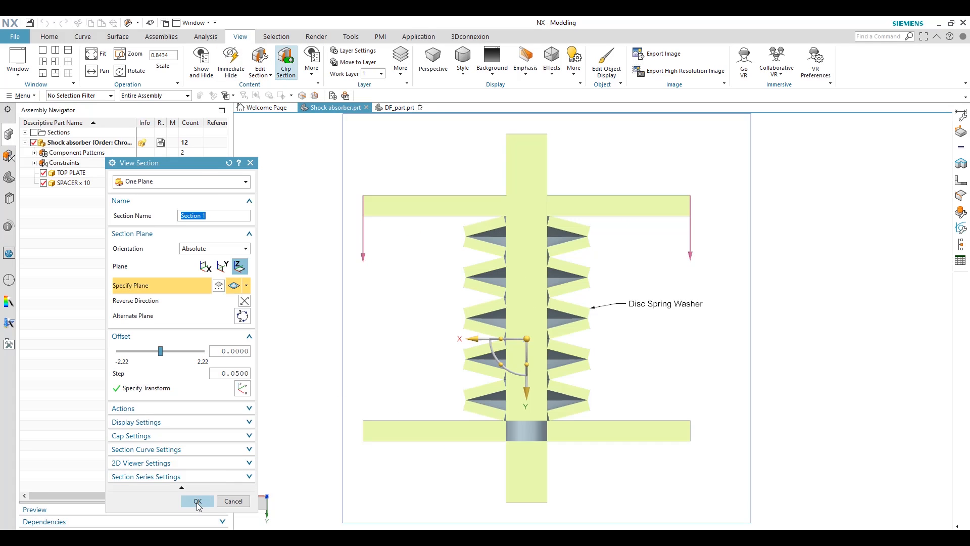
left_click(197, 501)
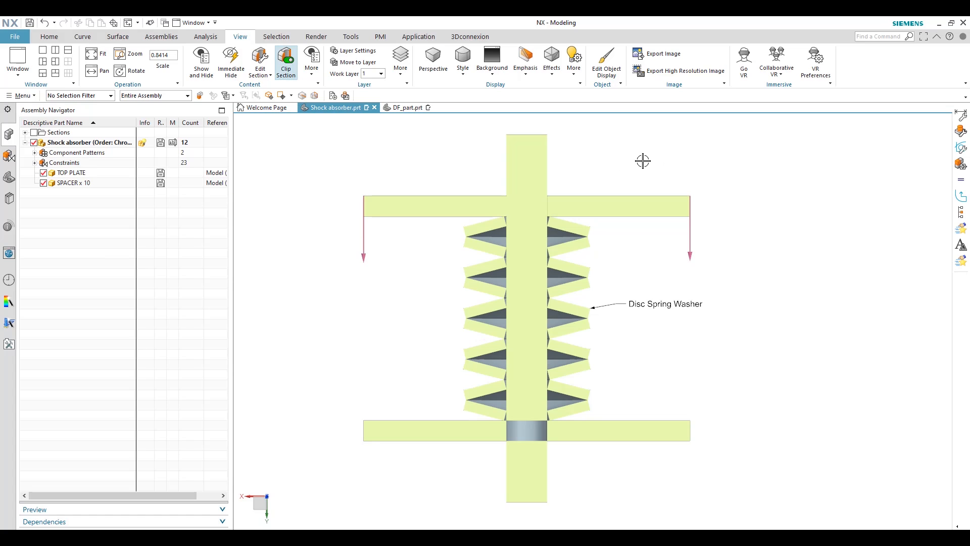
mouse_move(624, 142)
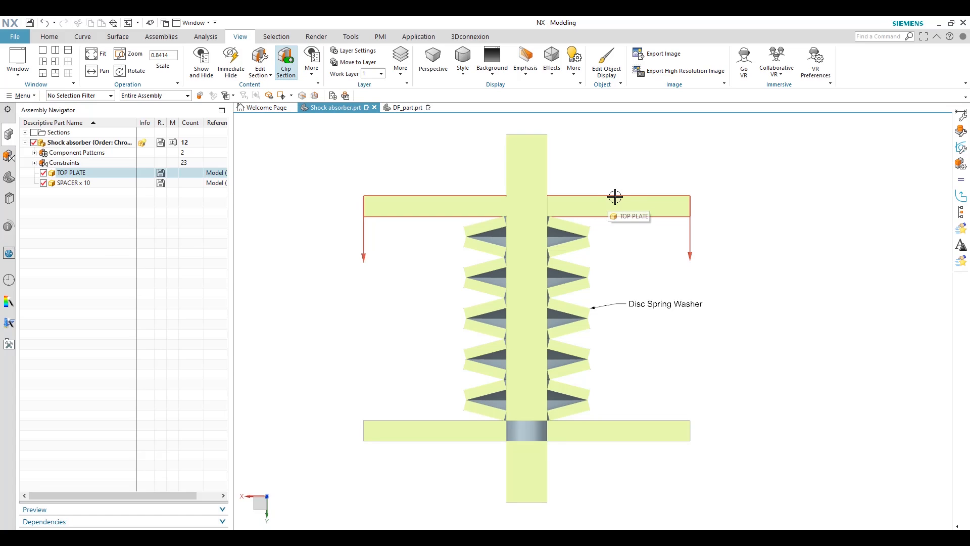
mouse_move(622, 204)
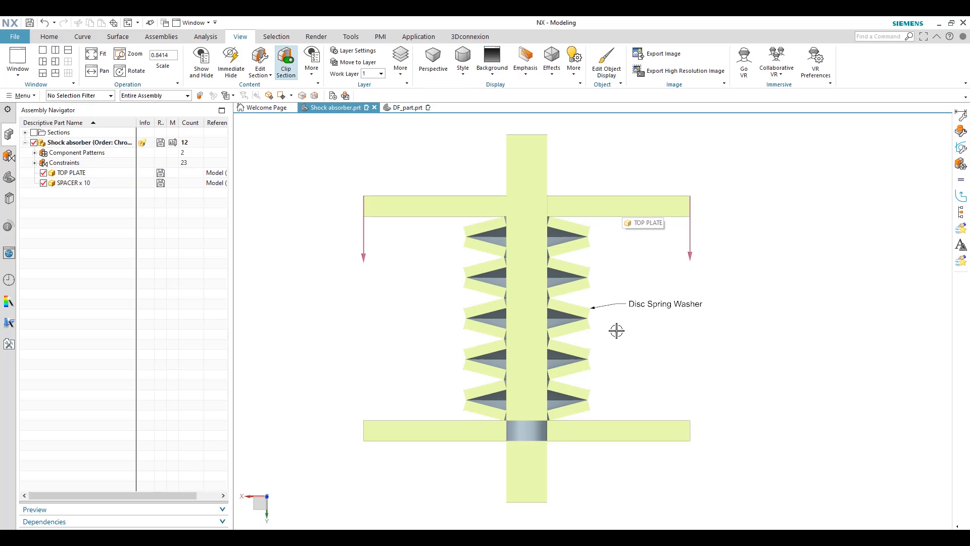
mouse_move(619, 351)
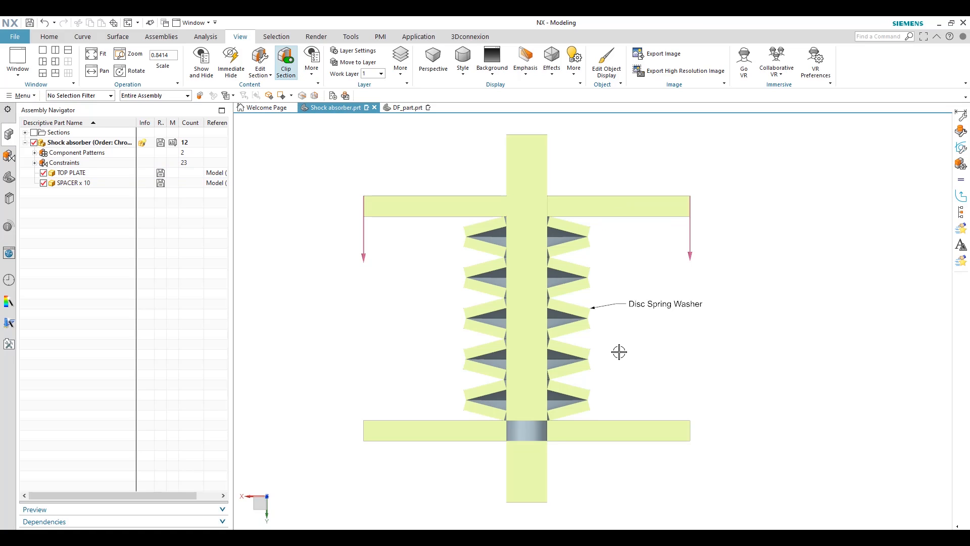
mouse_move(605, 230)
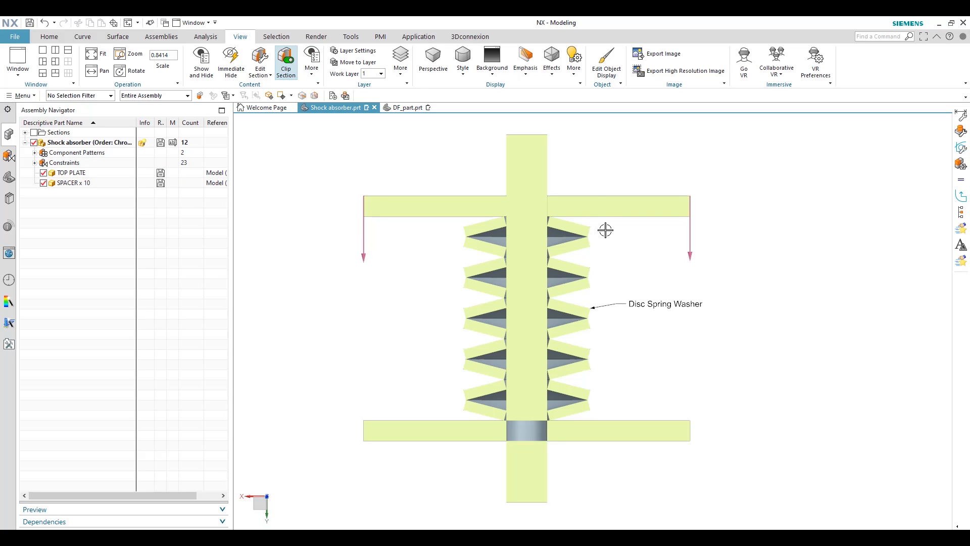
mouse_move(633, 255)
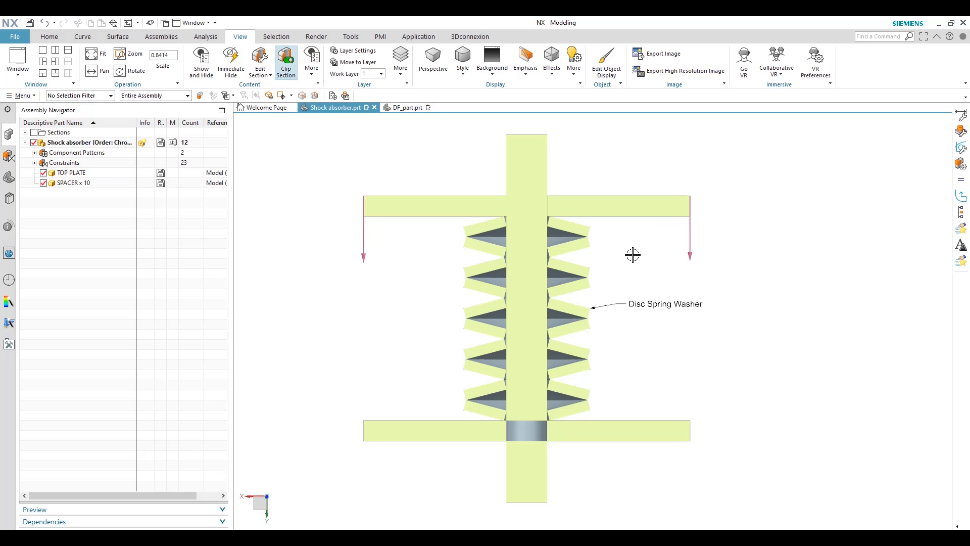
mouse_move(561, 224)
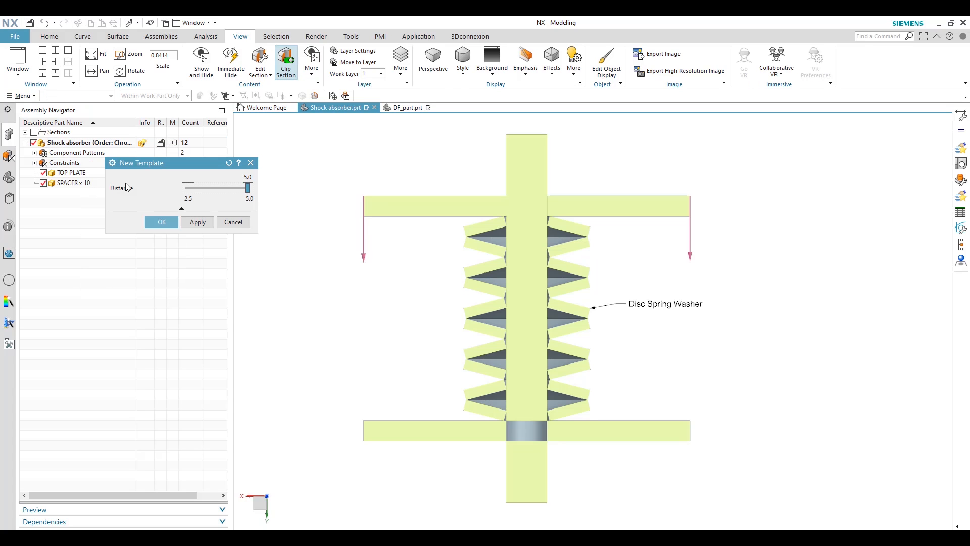
mouse_move(402, 218)
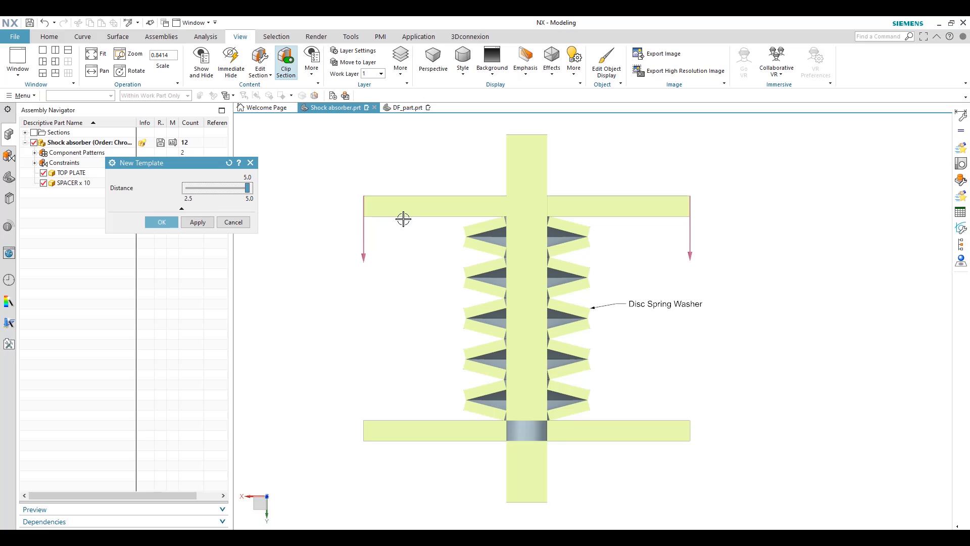
mouse_move(250, 305)
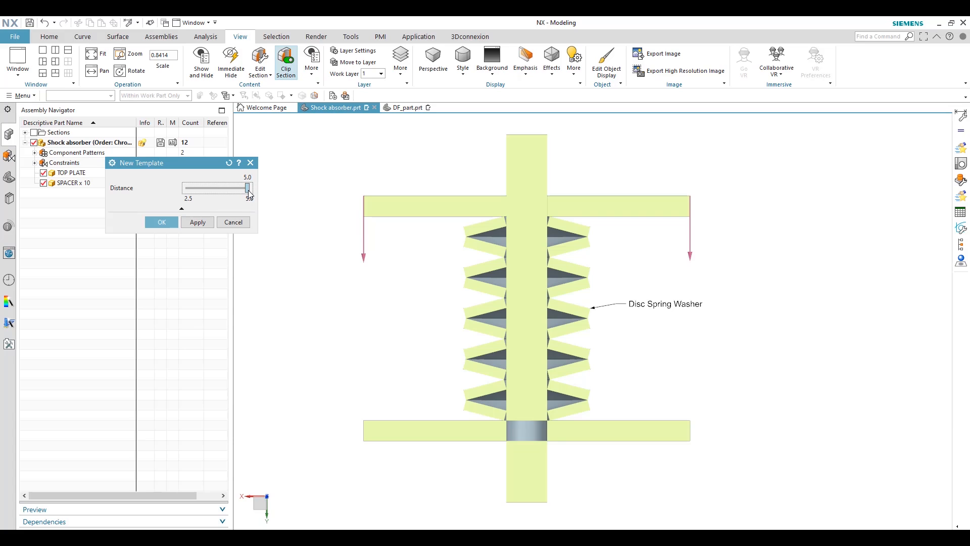
left_click_drag(250, 188, 247, 188)
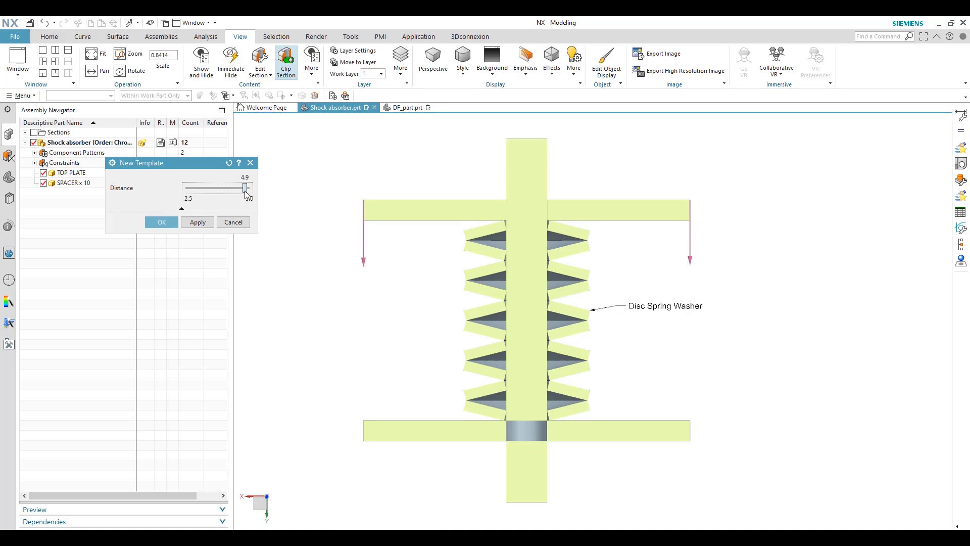
left_click_drag(244, 189, 243, 189)
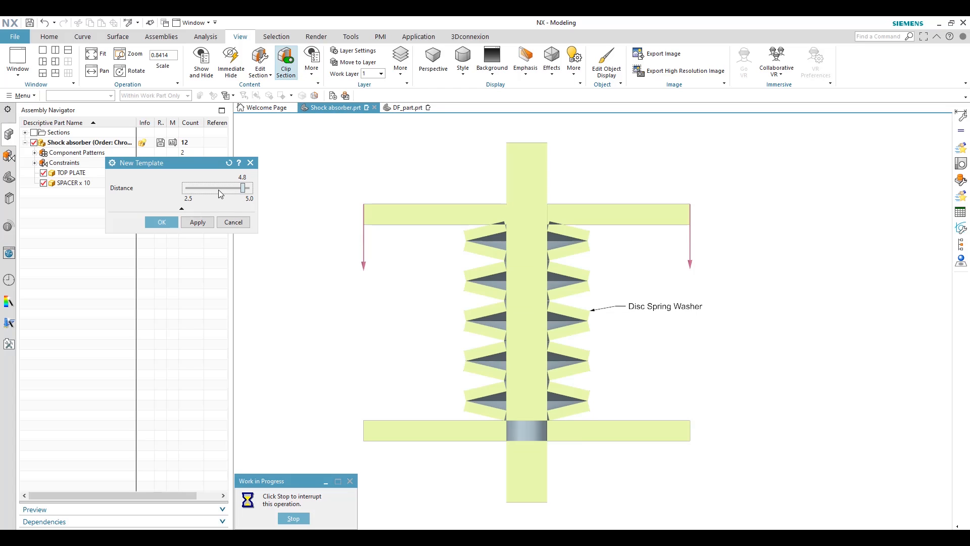
left_click_drag(234, 188, 217, 188)
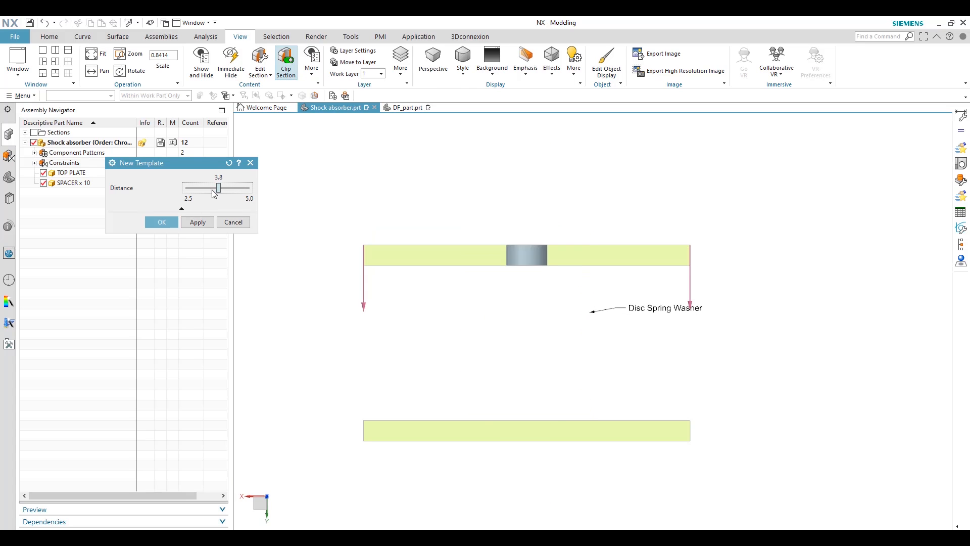
left_click_drag(218, 188, 215, 188)
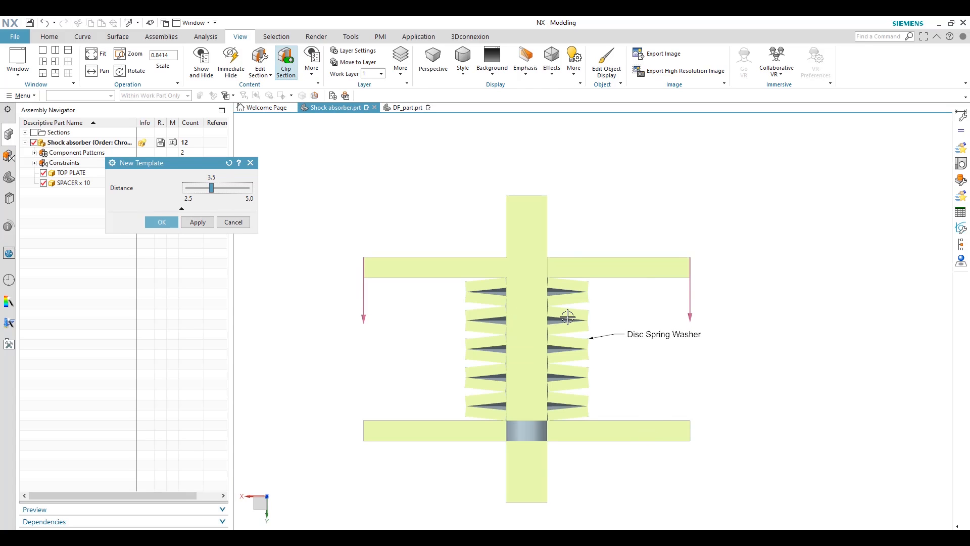
mouse_move(556, 282)
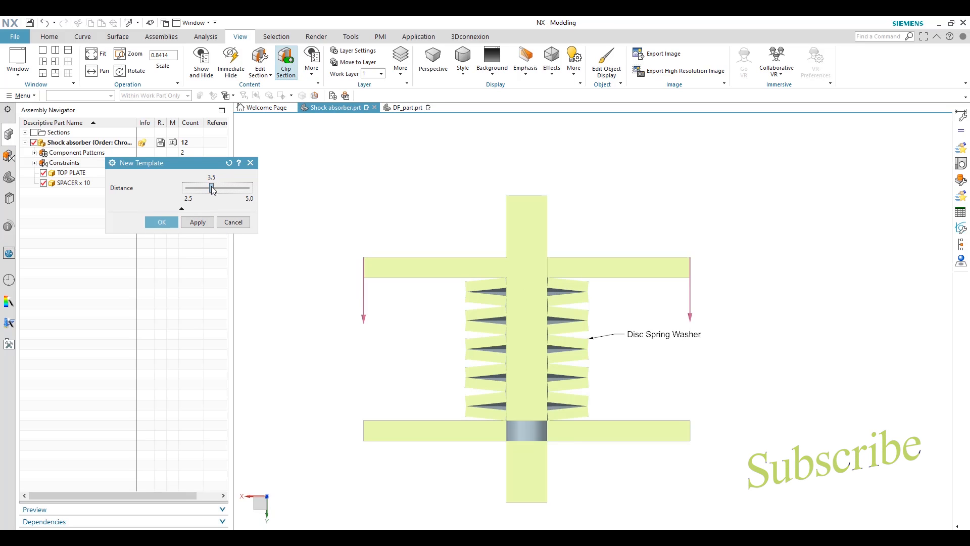
left_click_drag(211, 188, 214, 188)
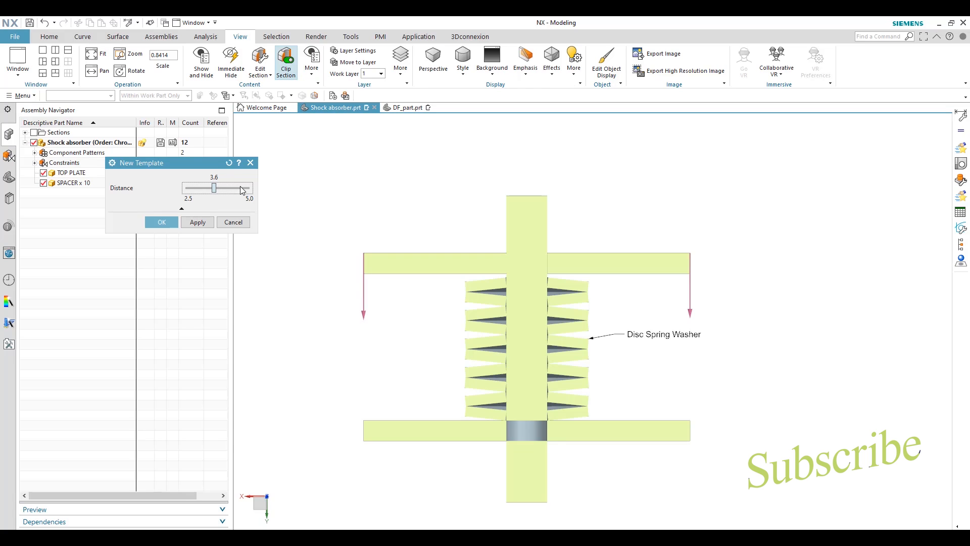
left_click_drag(214, 188, 249, 188)
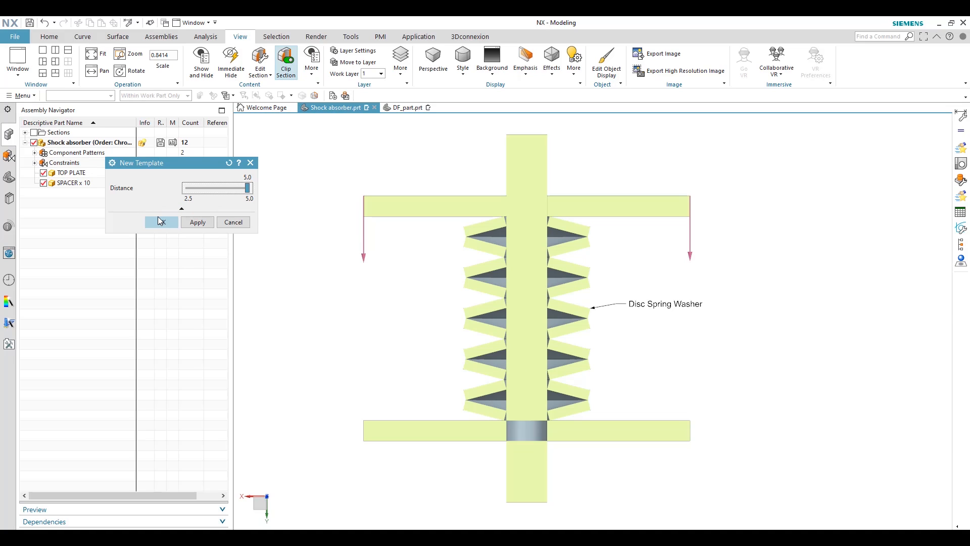
left_click(160, 222)
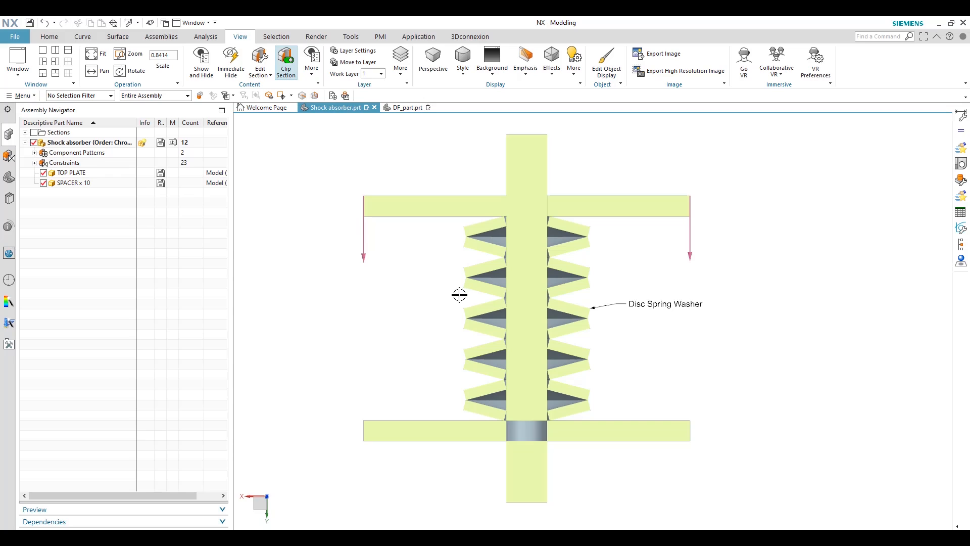
mouse_move(415, 311)
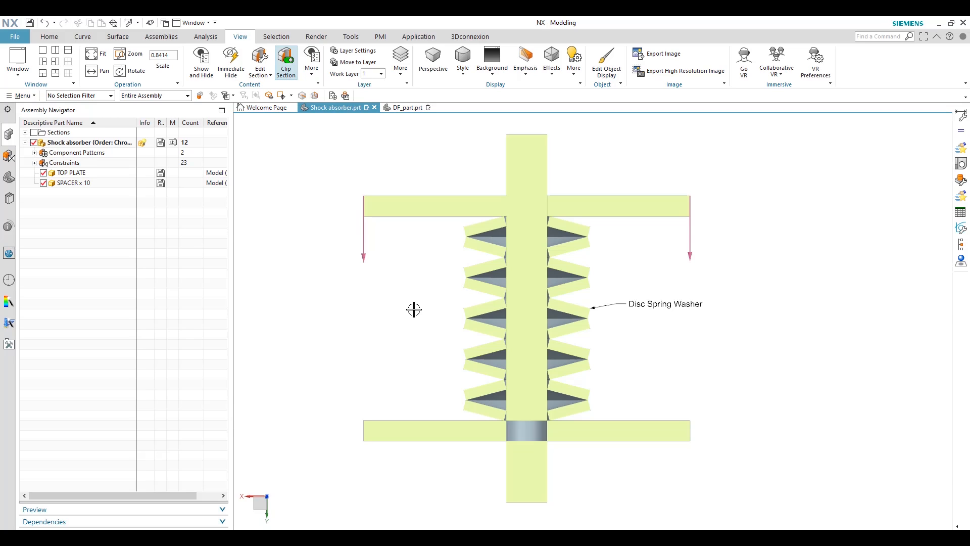
mouse_move(93, 201)
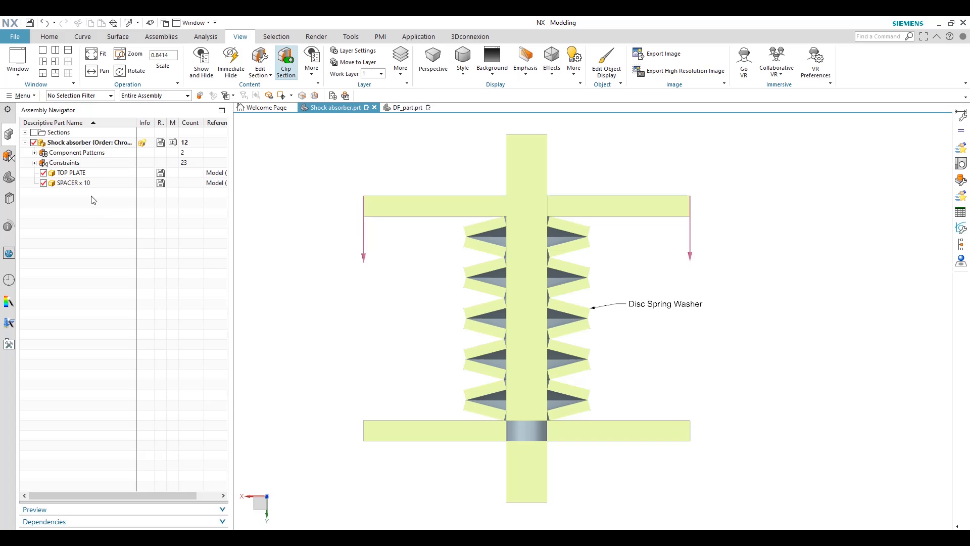
- Expand SPACER x 10 so the ten spacers appear as separate components
left_click(35, 183)
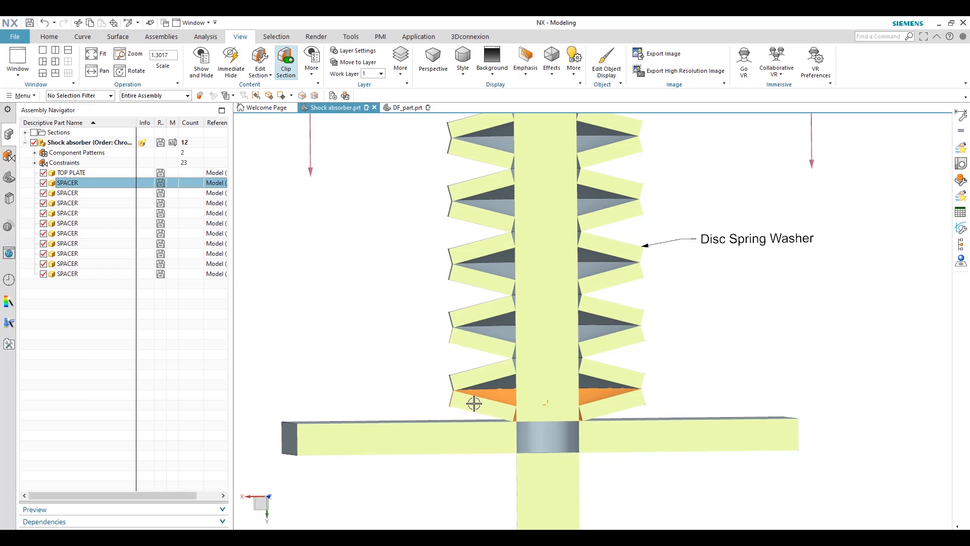
- Deform the bottom SPACER in the Shock absorber context with a deformable length of 0.5 in
right_click(68, 183)
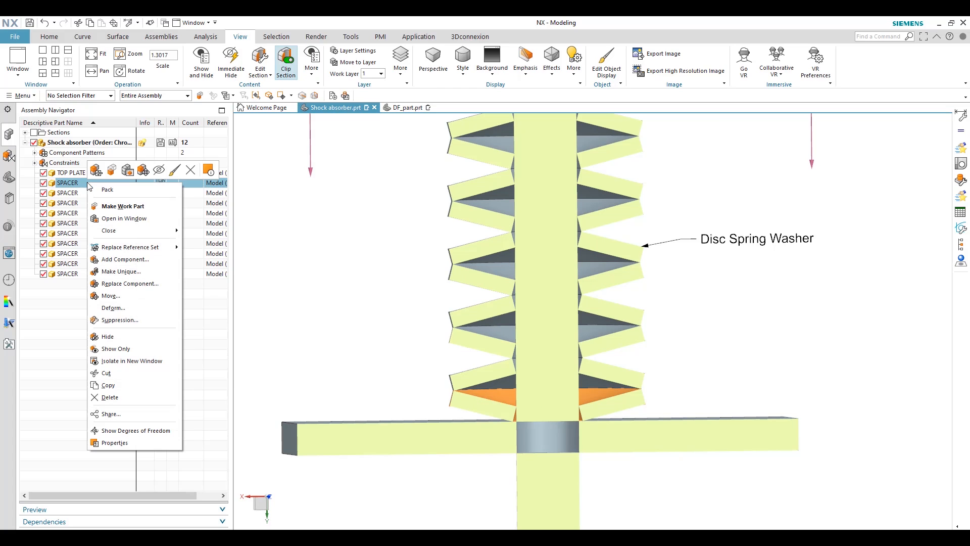
left_click(113, 308)
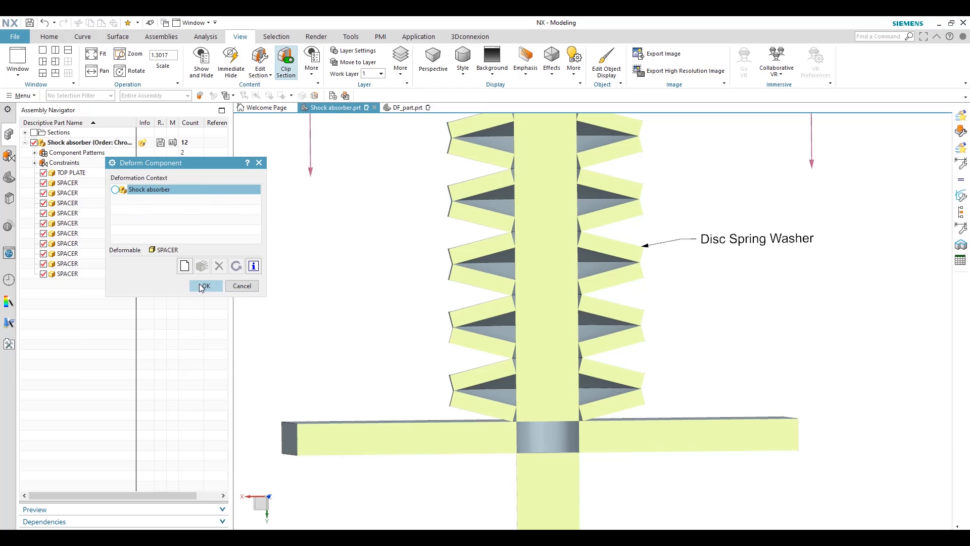
left_click(205, 285)
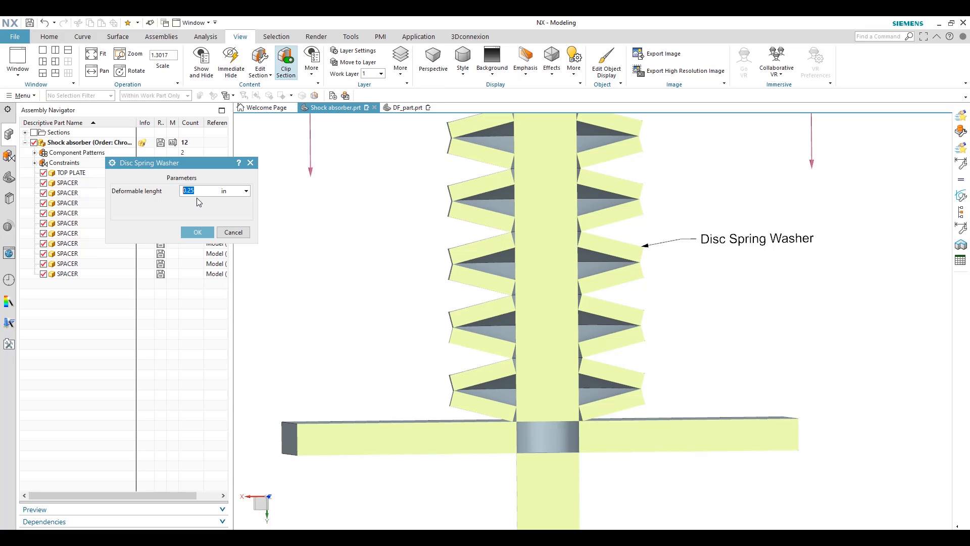
type("0.5")
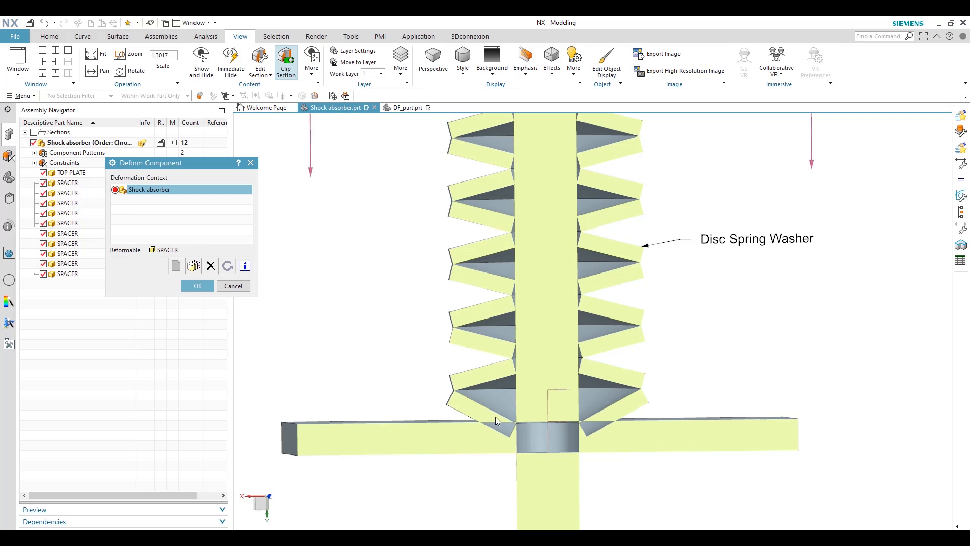
mouse_move(493, 408)
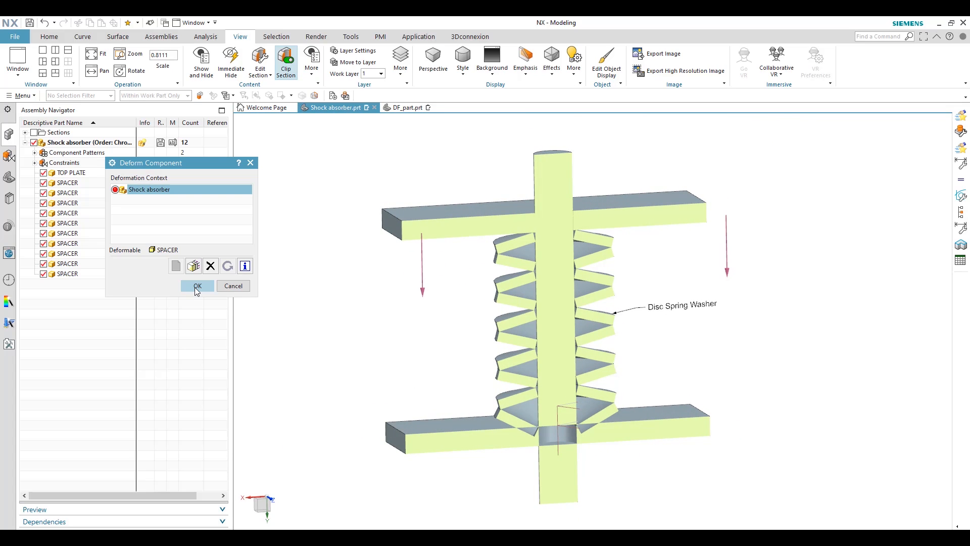
left_click(198, 285)
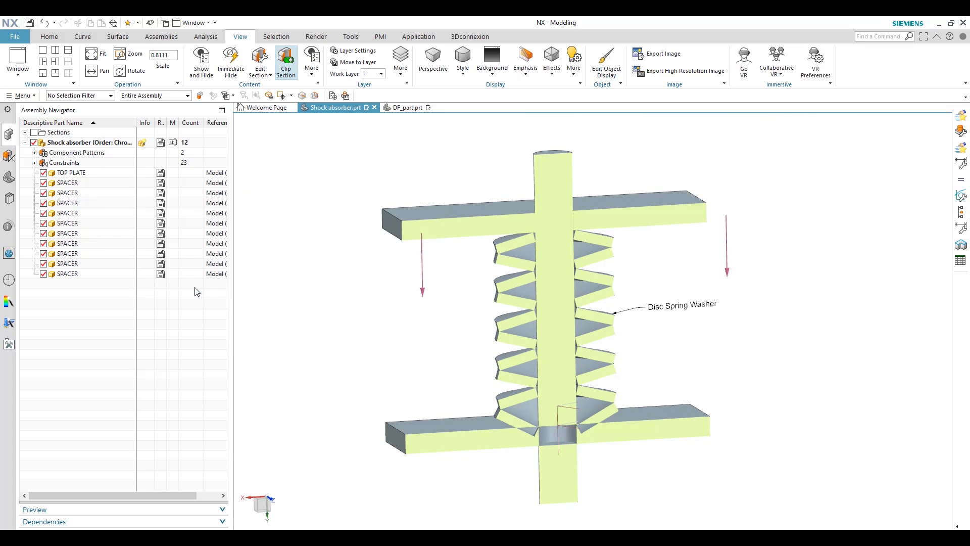